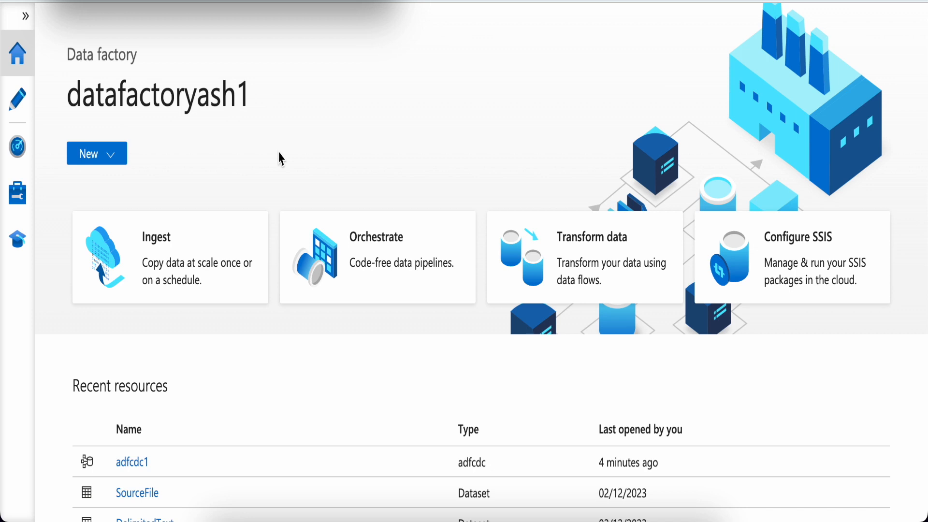
mouse_move(47, 109)
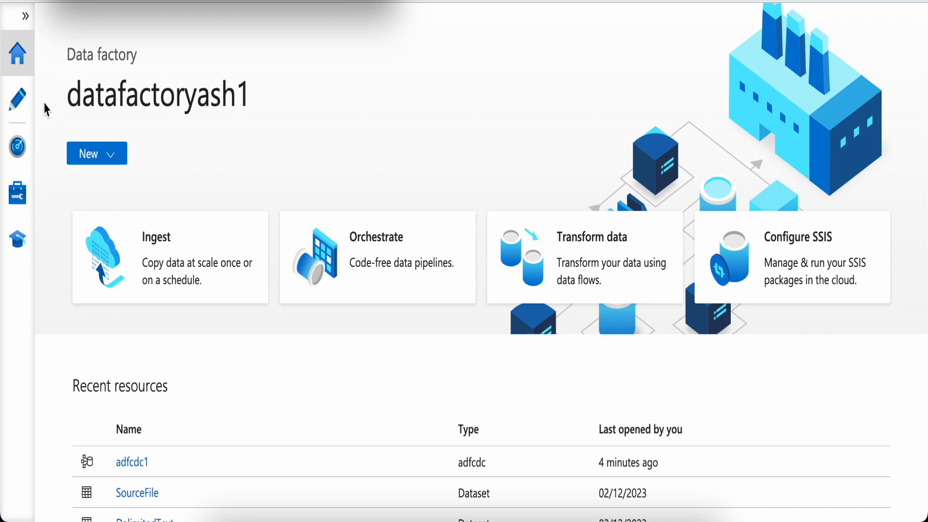
Step: Go to the Author workspace so the adfcdc1 change data capture mapping loads
left_click(17, 100)
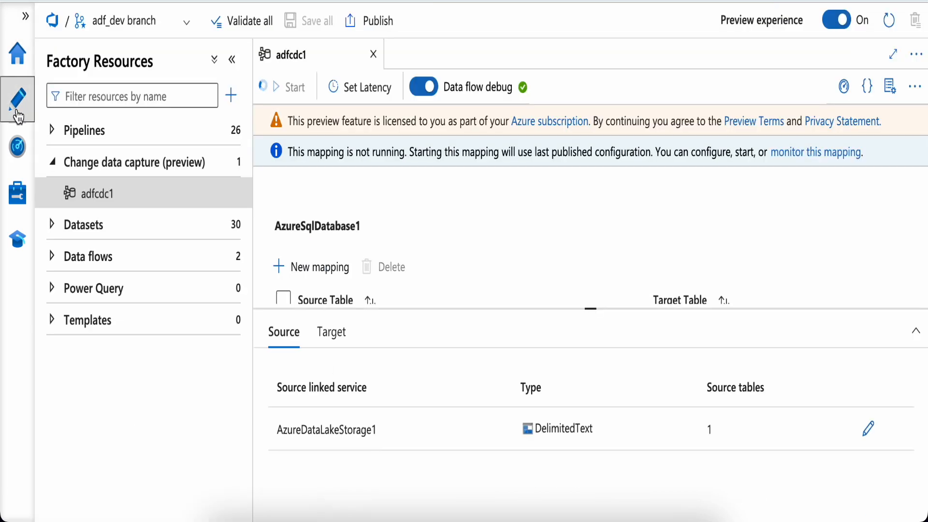
mouse_move(95, 194)
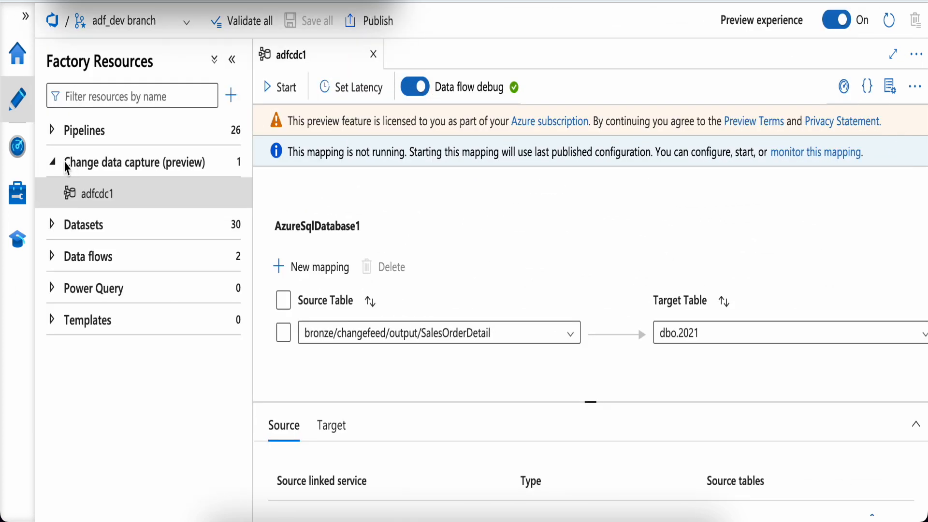
left_click(53, 163)
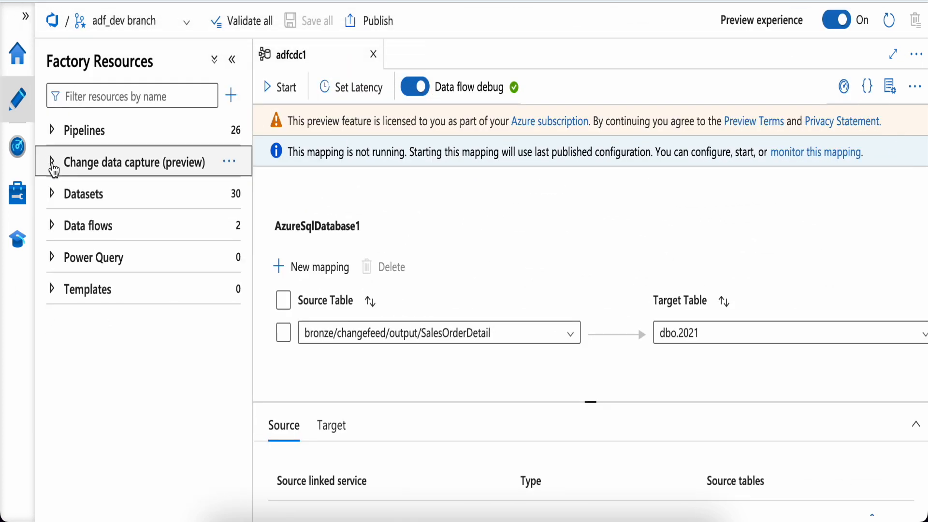
mouse_move(96, 268)
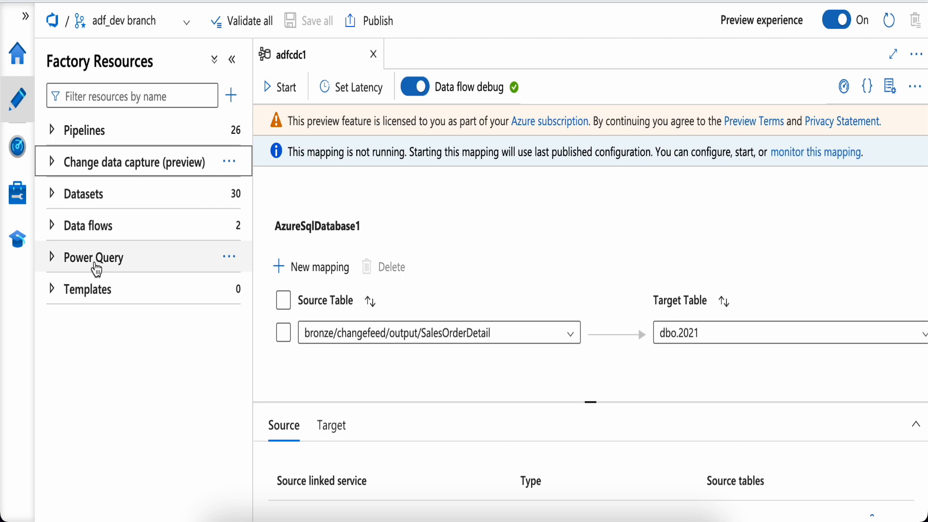
mouse_move(92, 289)
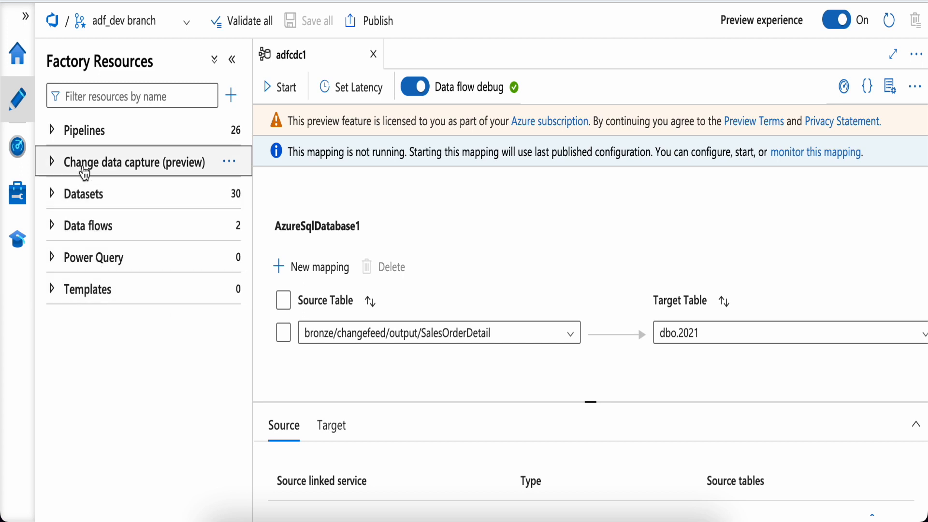
mouse_move(178, 175)
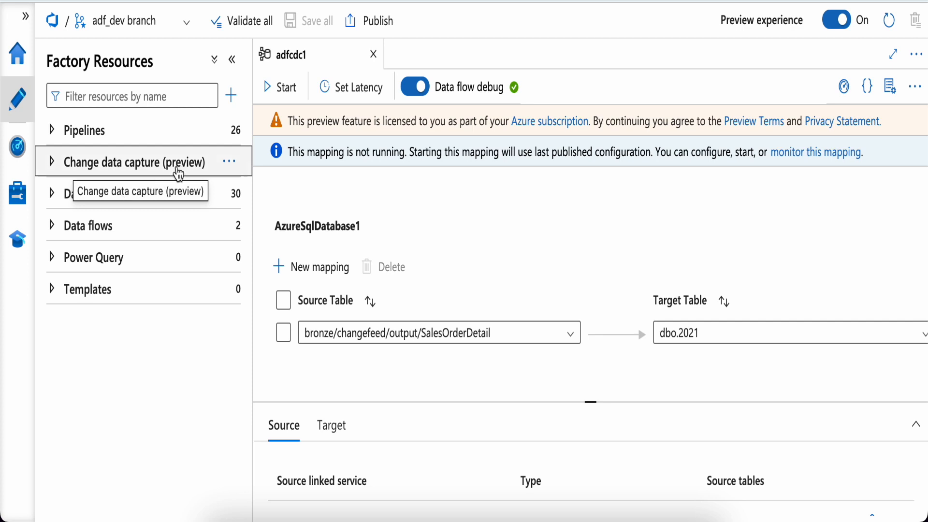
mouse_move(56, 165)
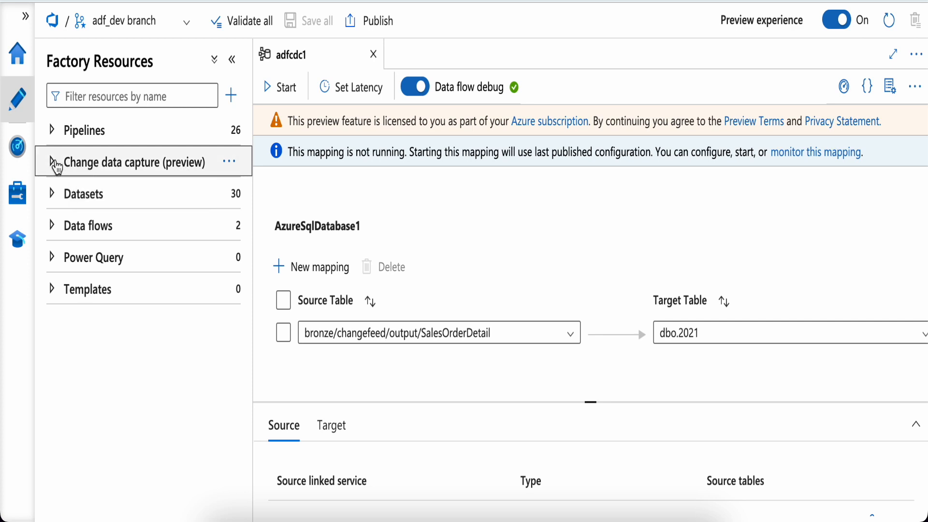
left_click(57, 163)
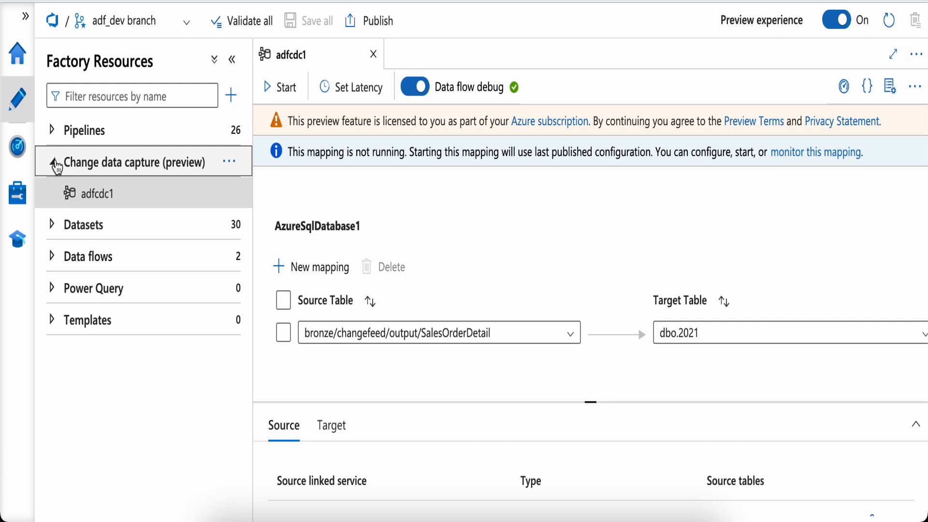
mouse_move(230, 161)
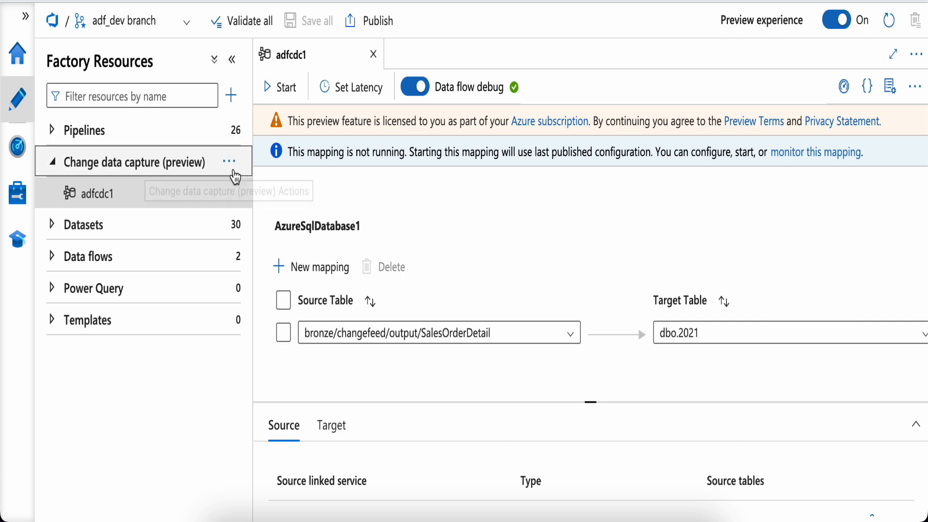
Step: Start a new change data capture mapping adfcdc2 and browse the available source types
left_click(230, 162)
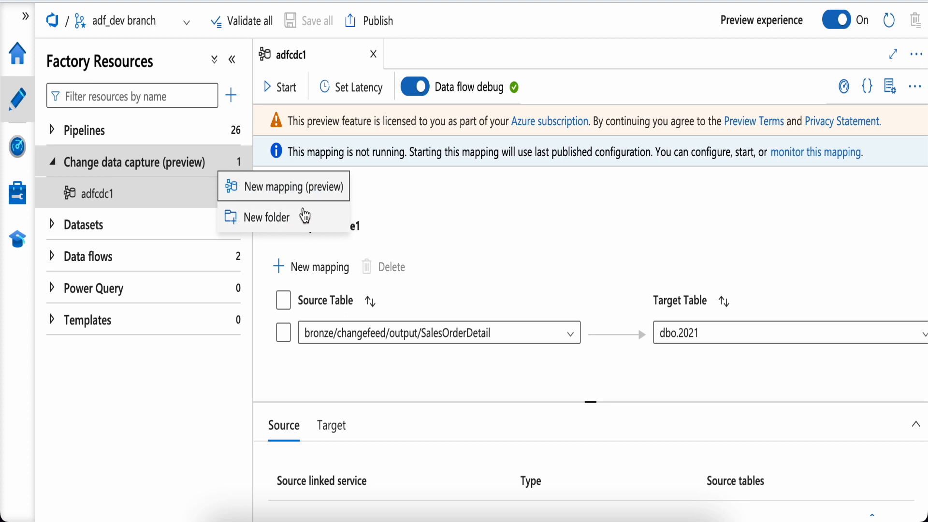
left_click(292, 187)
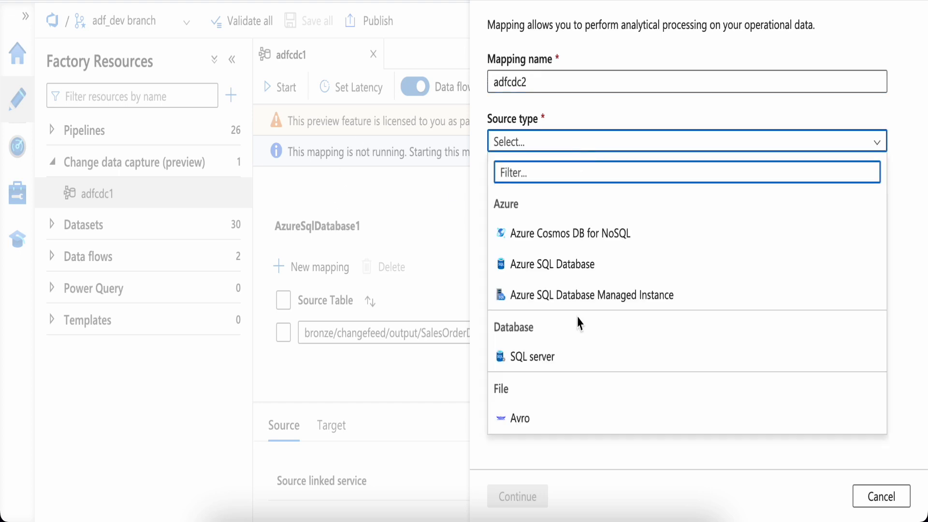
scroll("down", 3)
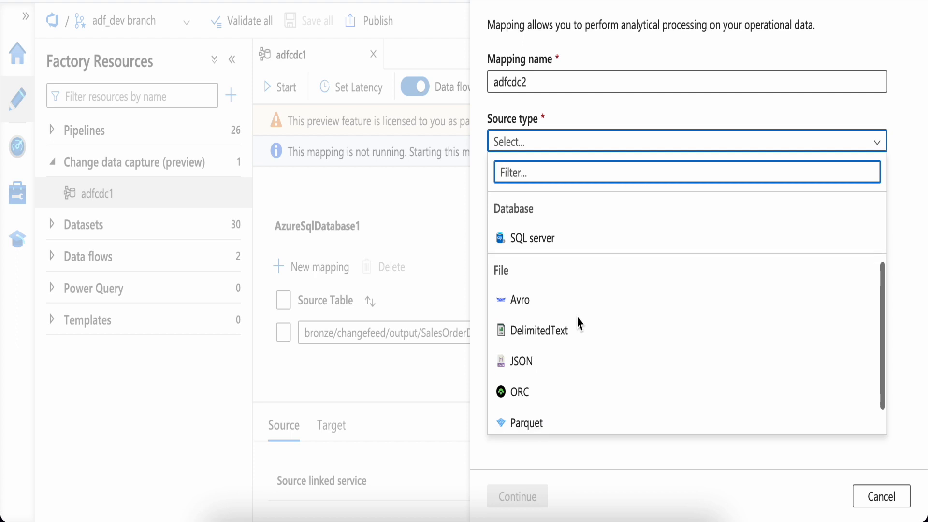
scroll("up", 3)
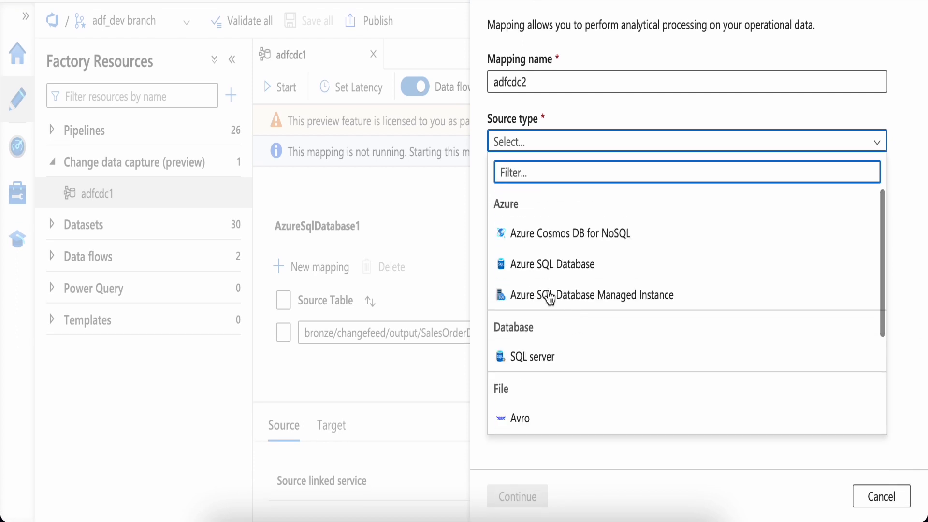
mouse_move(588, 233)
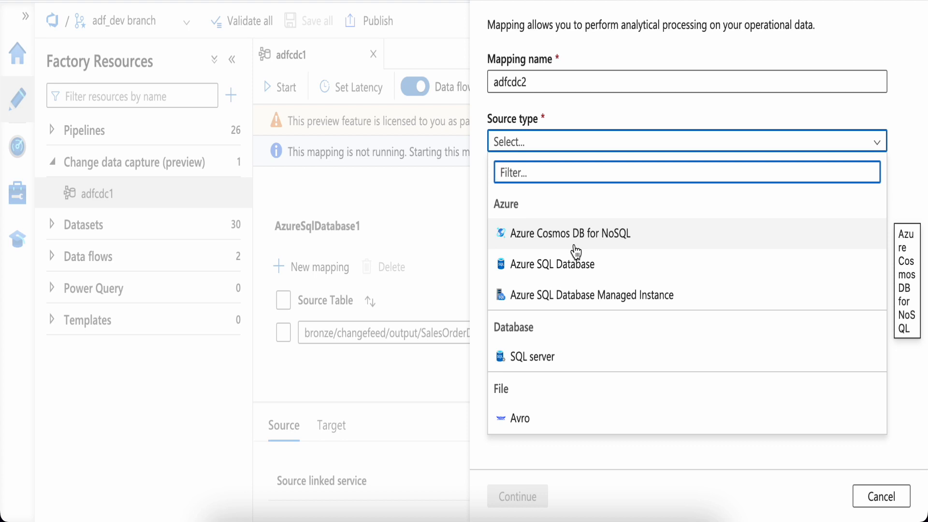
mouse_move(575, 315)
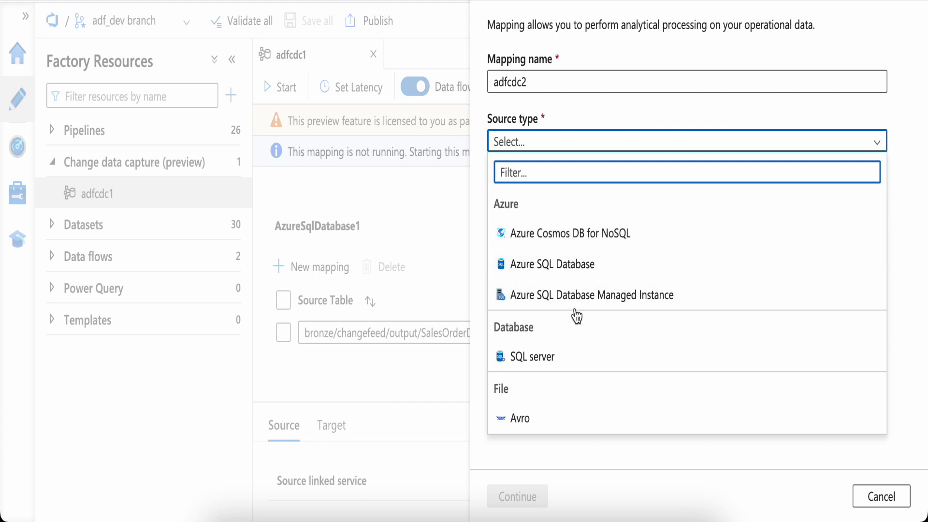
mouse_move(608, 308)
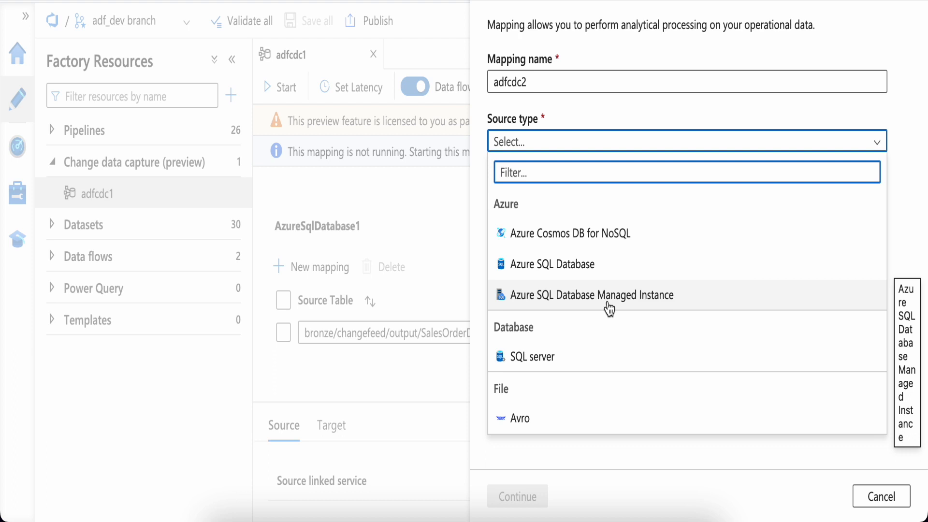
scroll("down", 3)
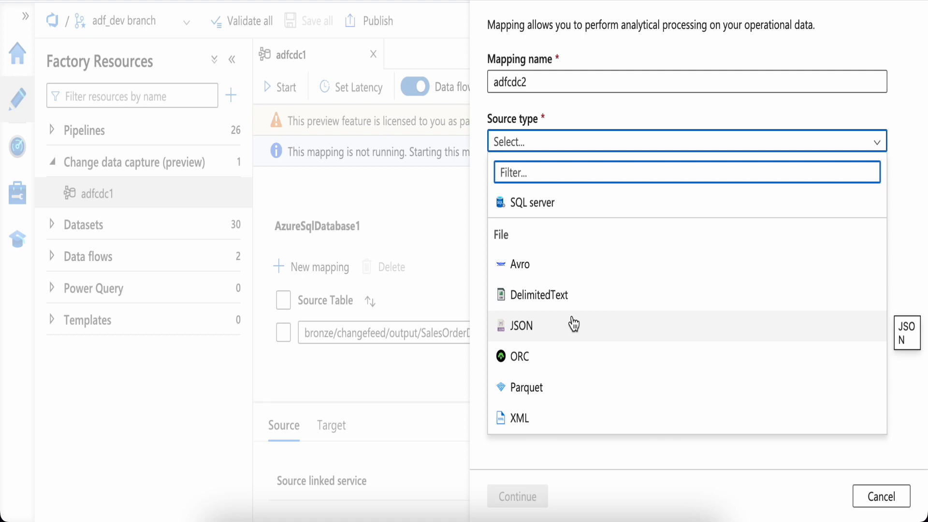
mouse_move(539, 296)
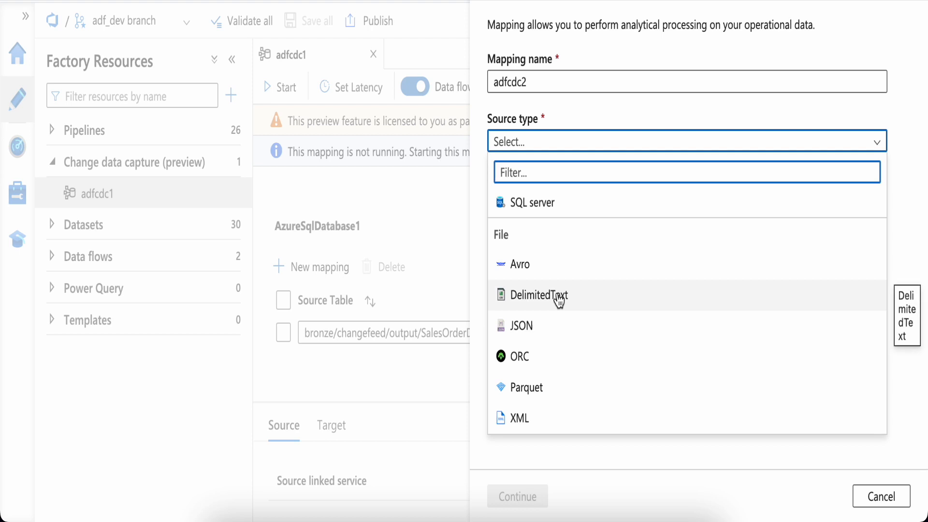
Step: Choose DelimitedText as the source type, then abandon creating a new source linked service
left_click(539, 295)
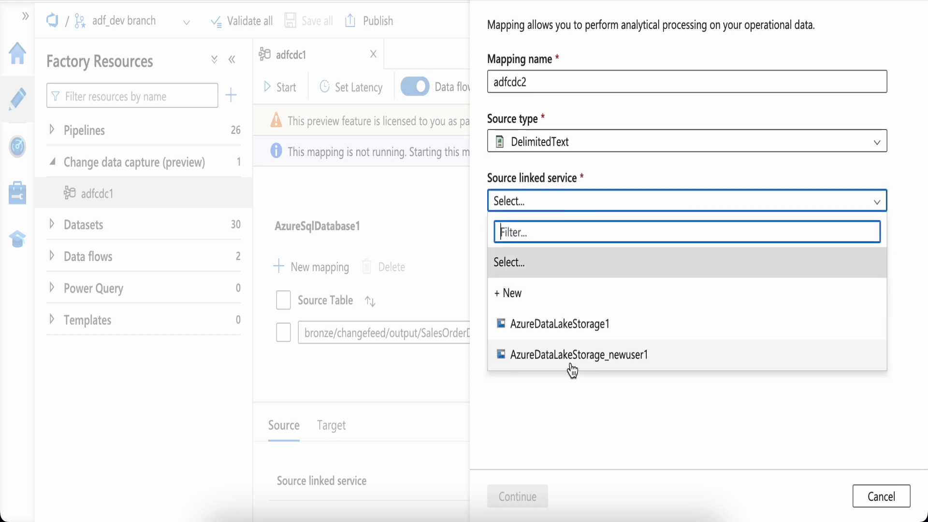
mouse_move(572, 324)
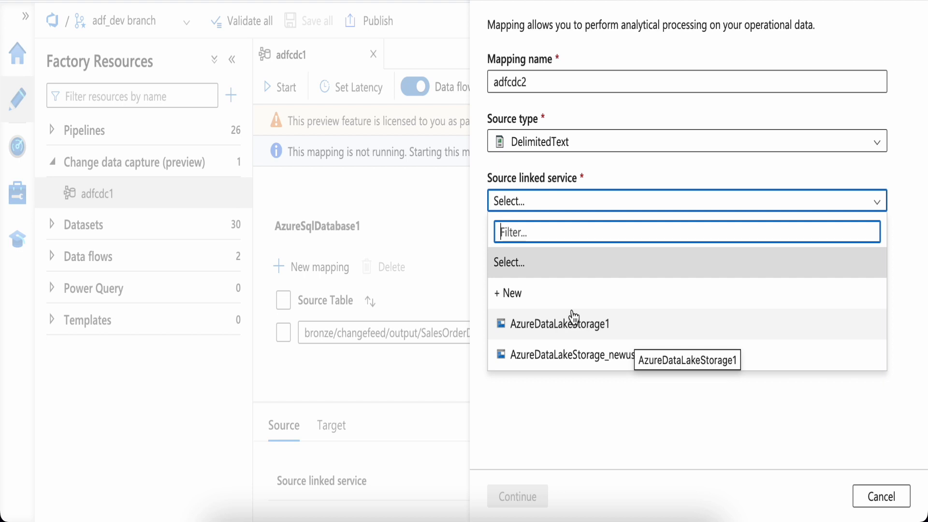
left_click(508, 293)
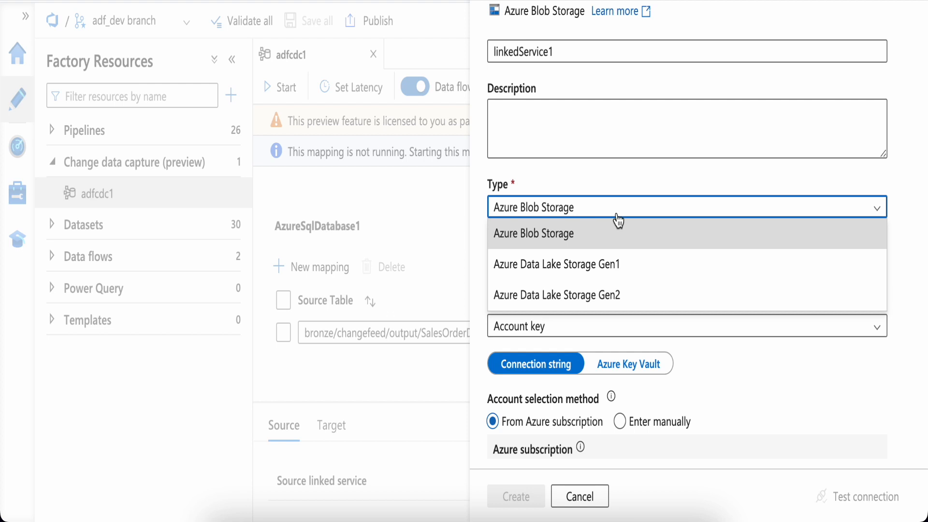
mouse_move(581, 496)
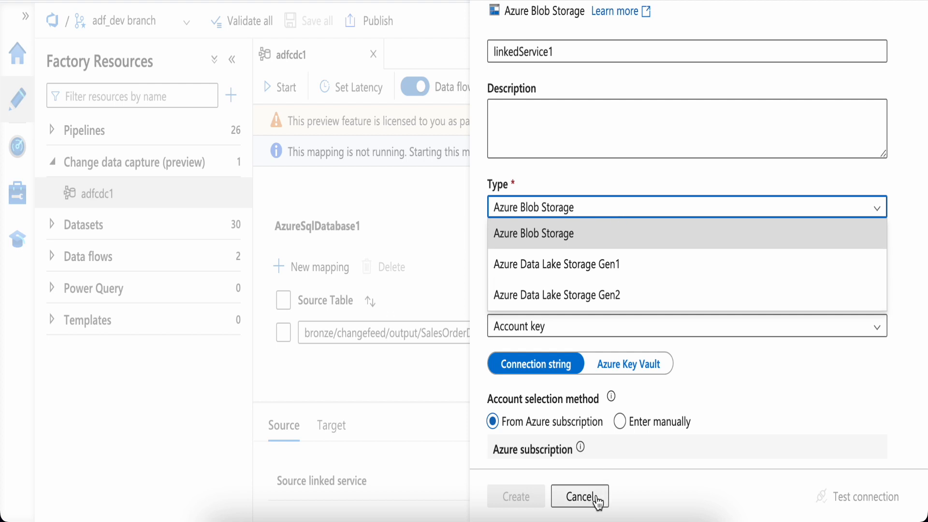
left_click(579, 496)
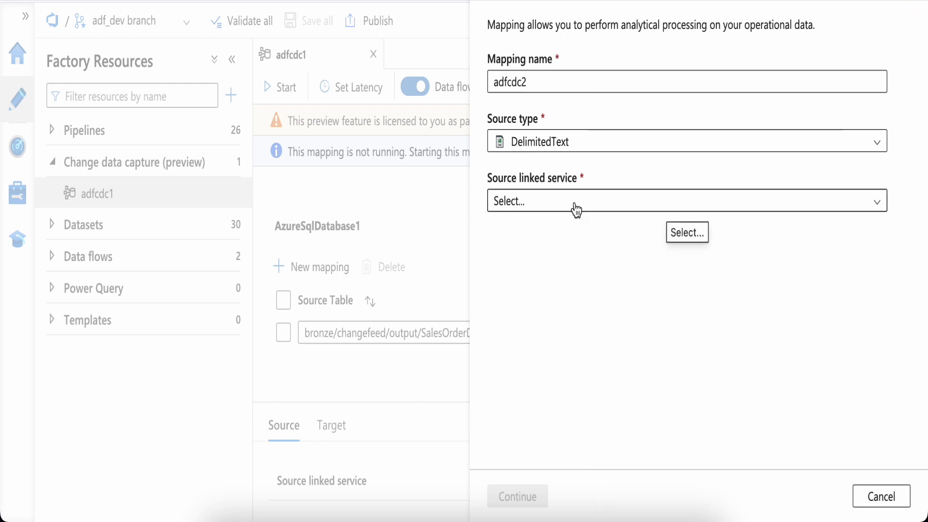
Step: Use AzureDataLakeStorage1 as source linked service with folder path bronze/source/2021/1
left_click(688, 232)
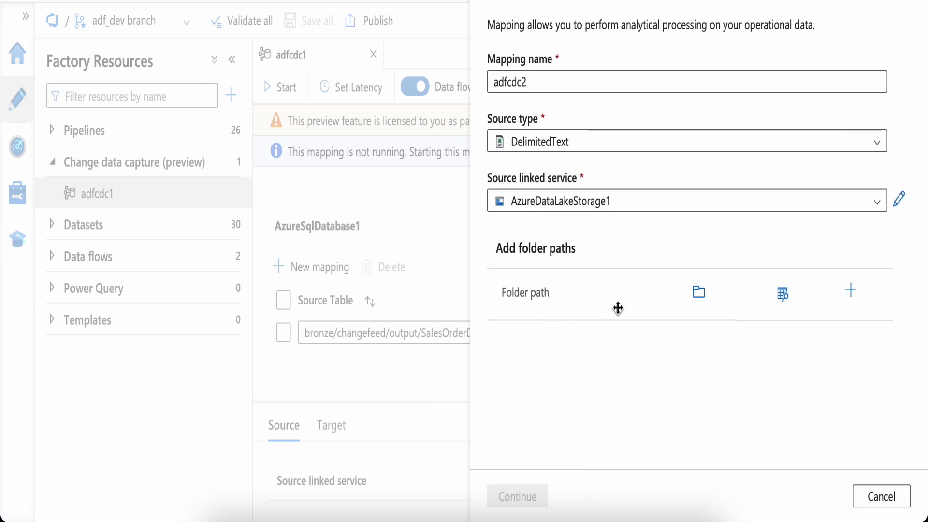
mouse_move(698, 292)
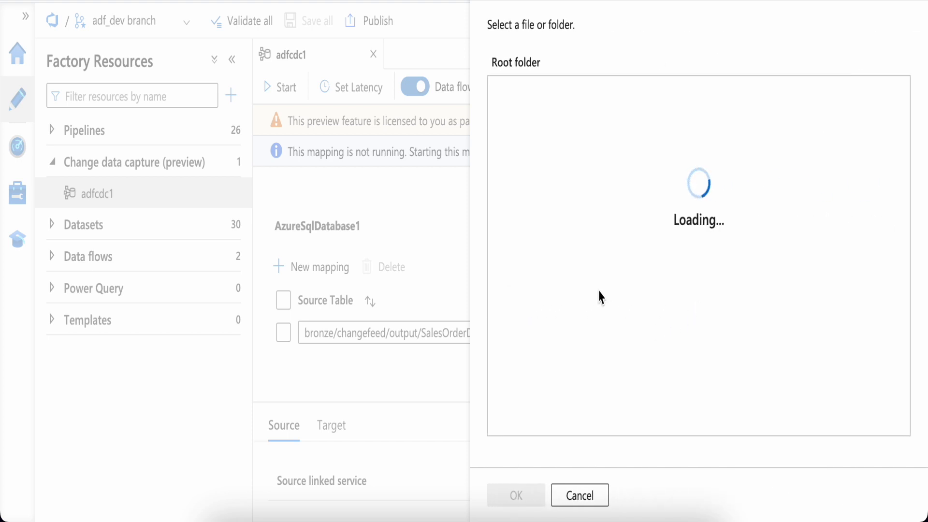
mouse_move(524, 178)
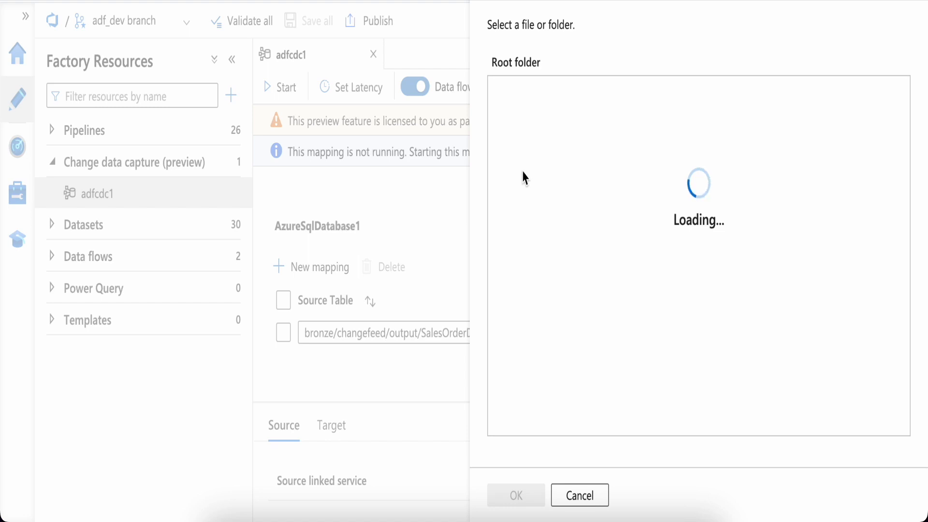
mouse_move(535, 208)
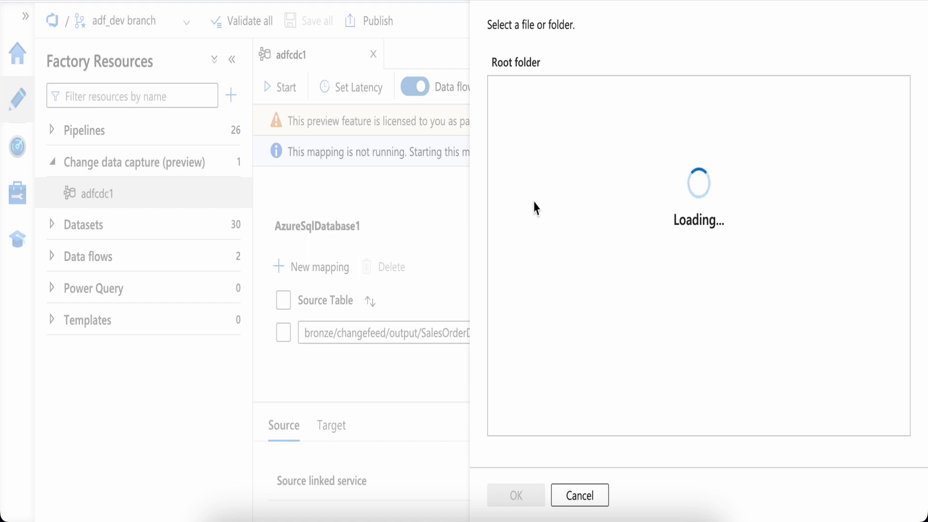
mouse_move(551, 269)
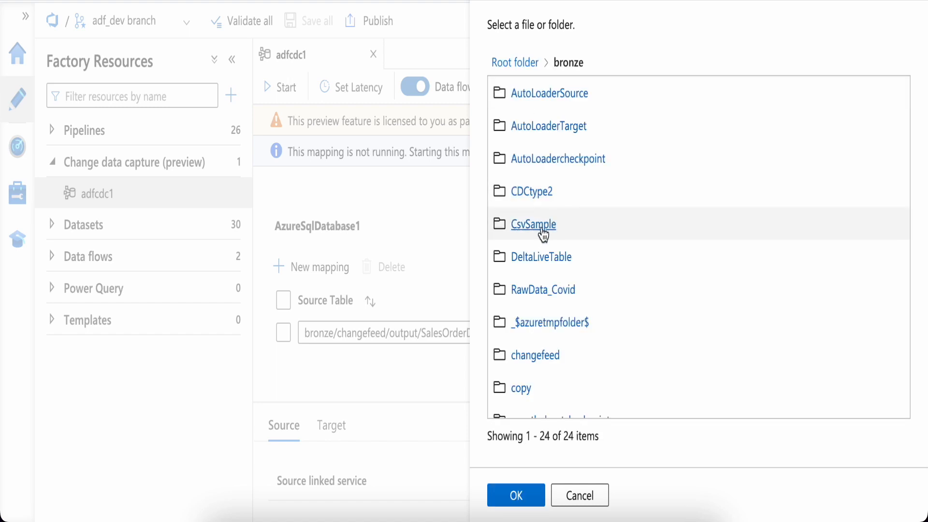
scroll("down", 3)
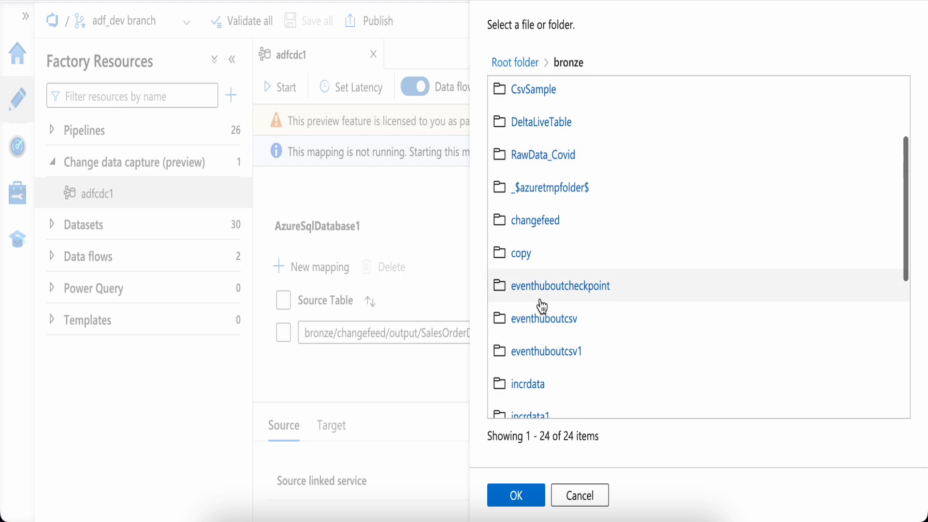
scroll("down", 3)
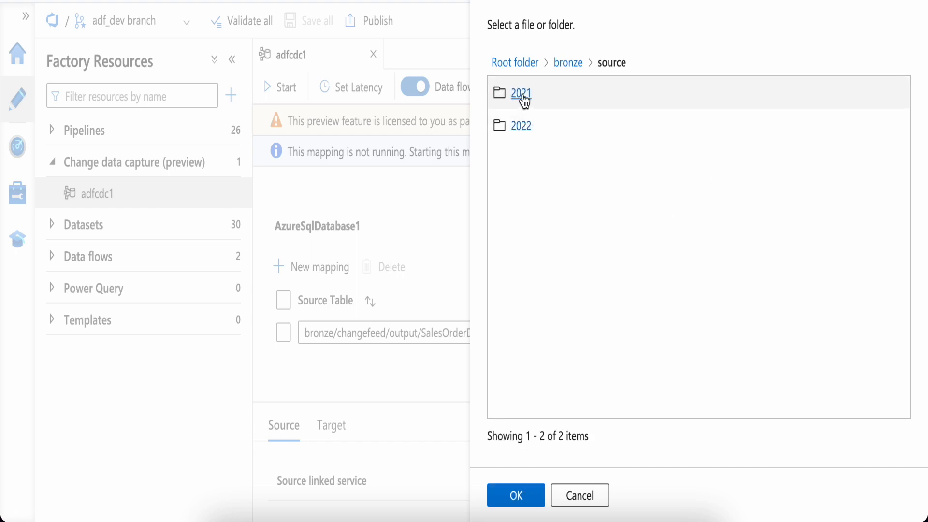
left_click(520, 93)
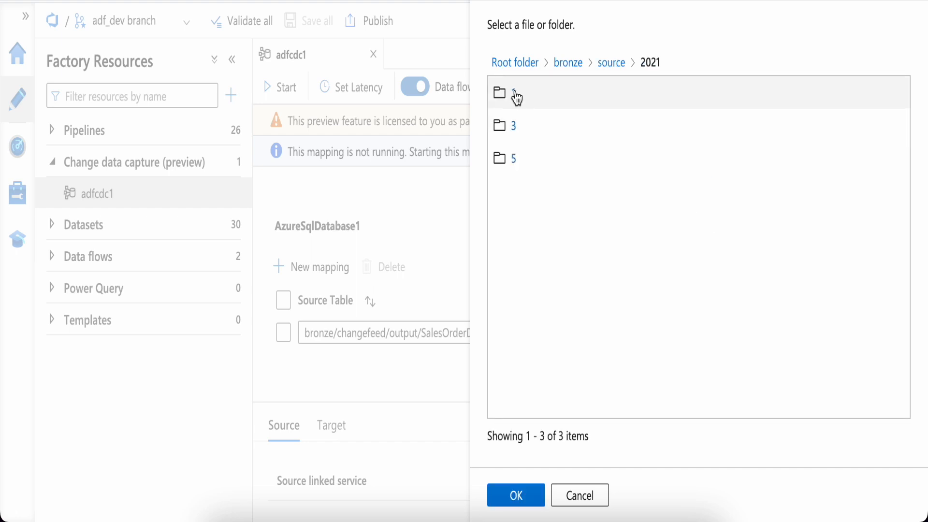
left_click(515, 92)
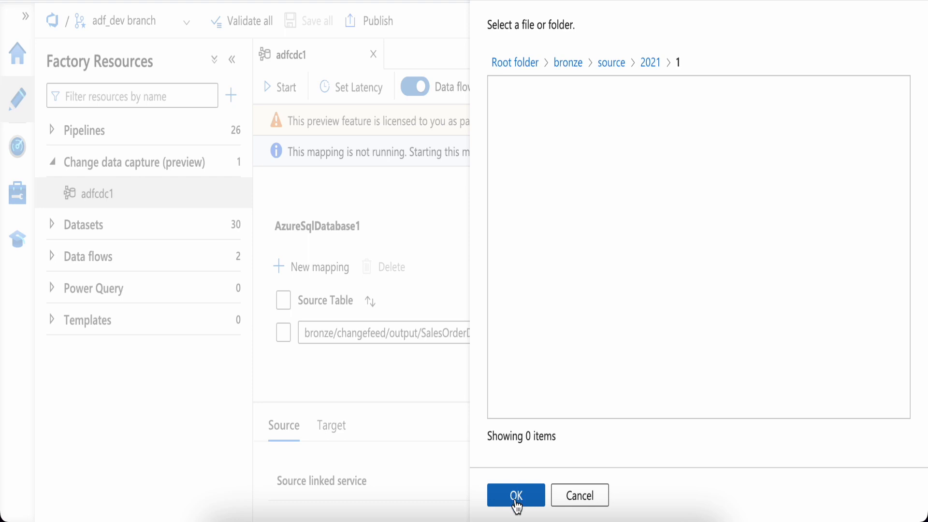
left_click(515, 495)
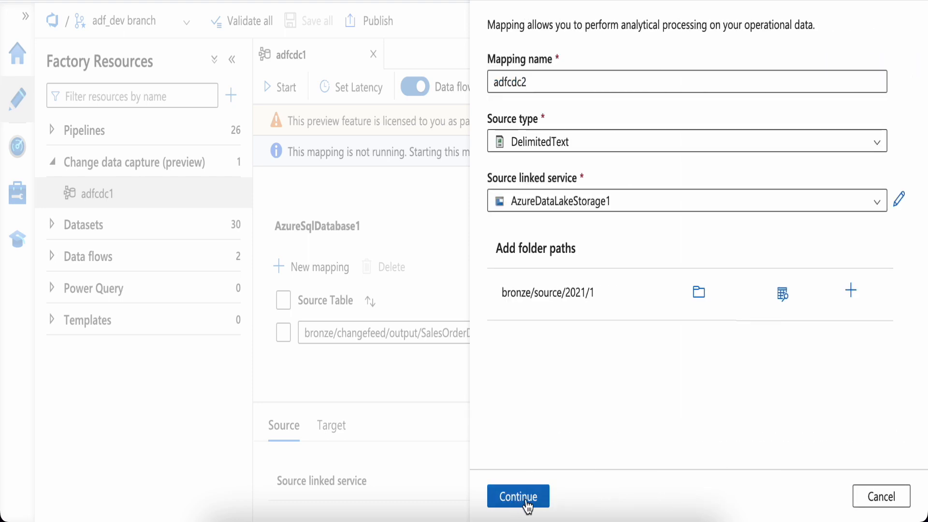
Step: Target Azure SQL Database via AzureSqlDatabase1 with new table dbo.1 and finish creating the mapping
left_click(519, 496)
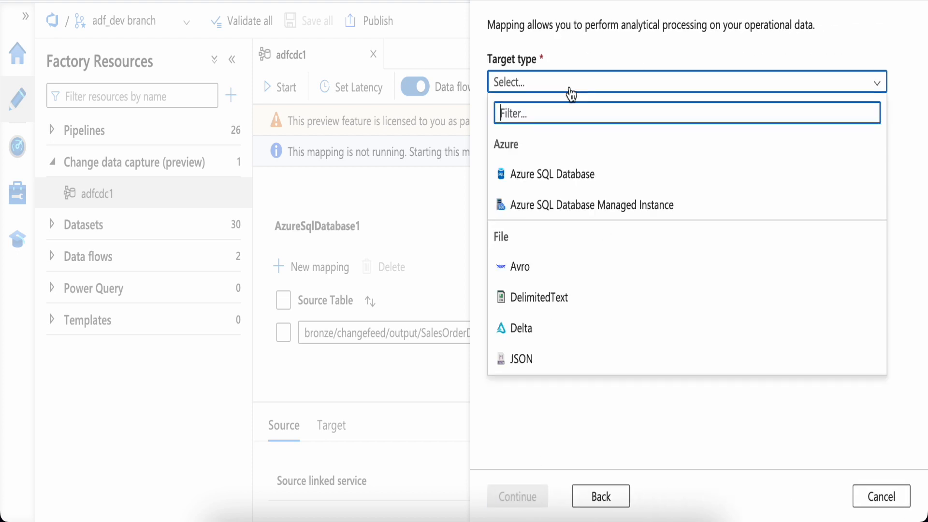
left_click(552, 173)
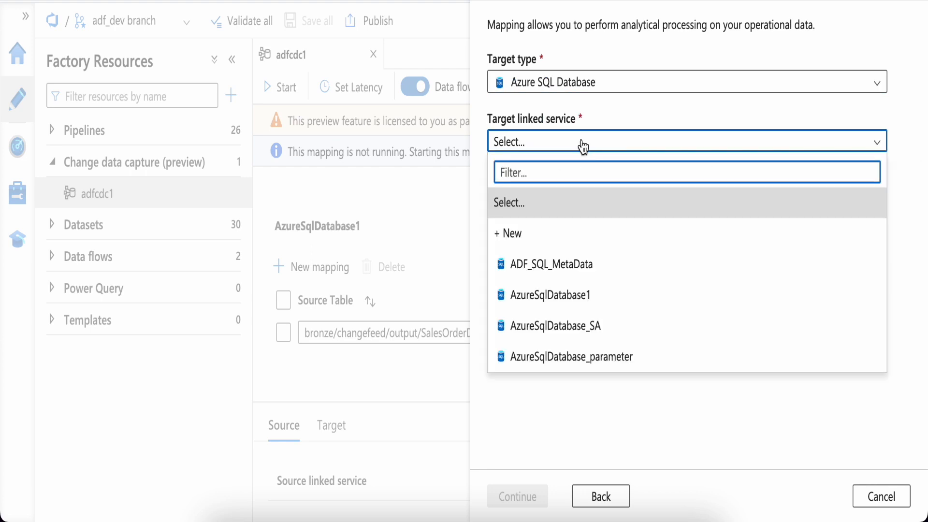
left_click(550, 295)
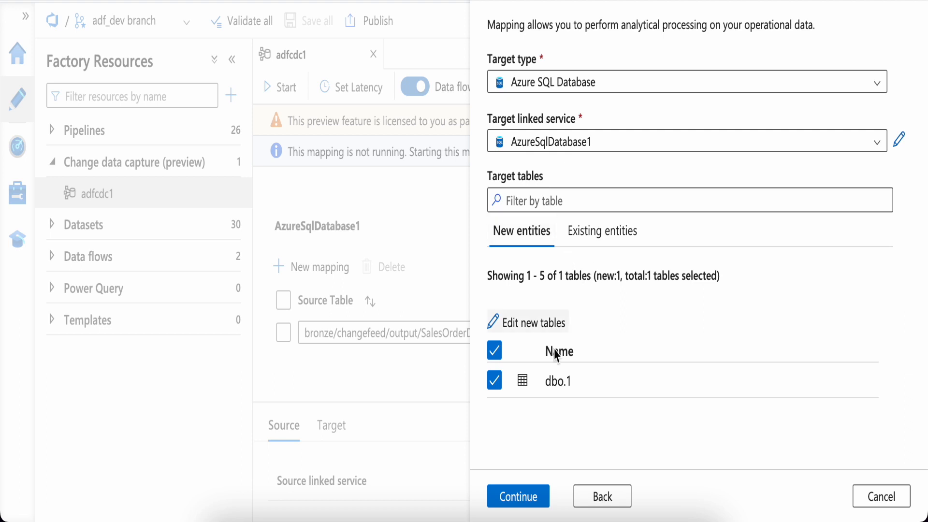
mouse_move(580, 255)
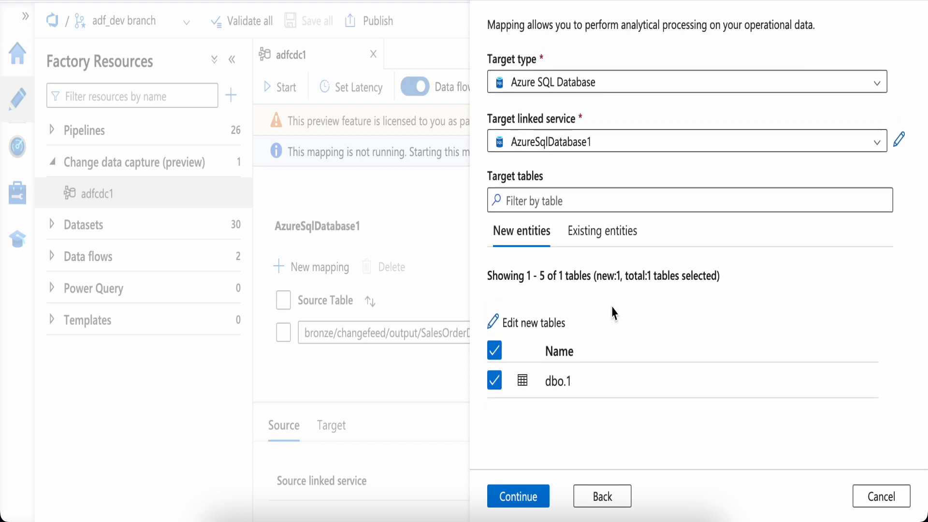
mouse_move(570, 402)
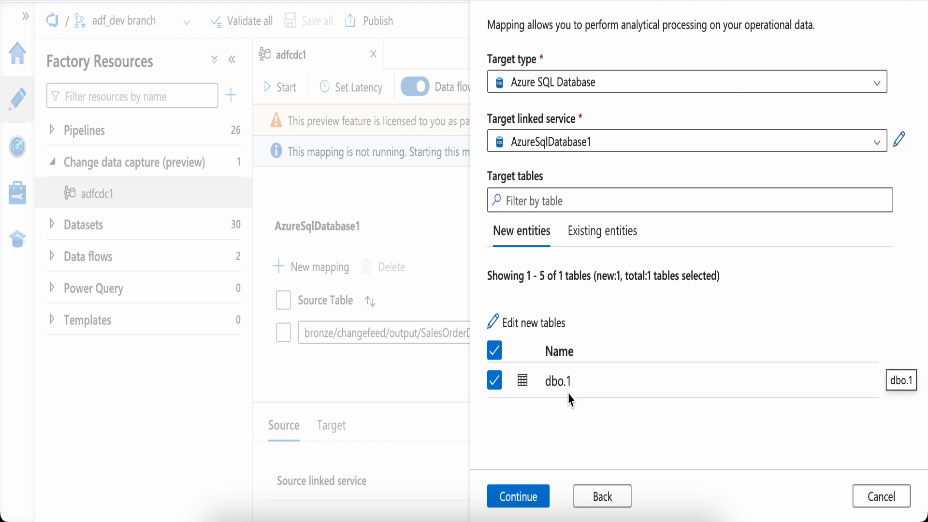
mouse_move(563, 462)
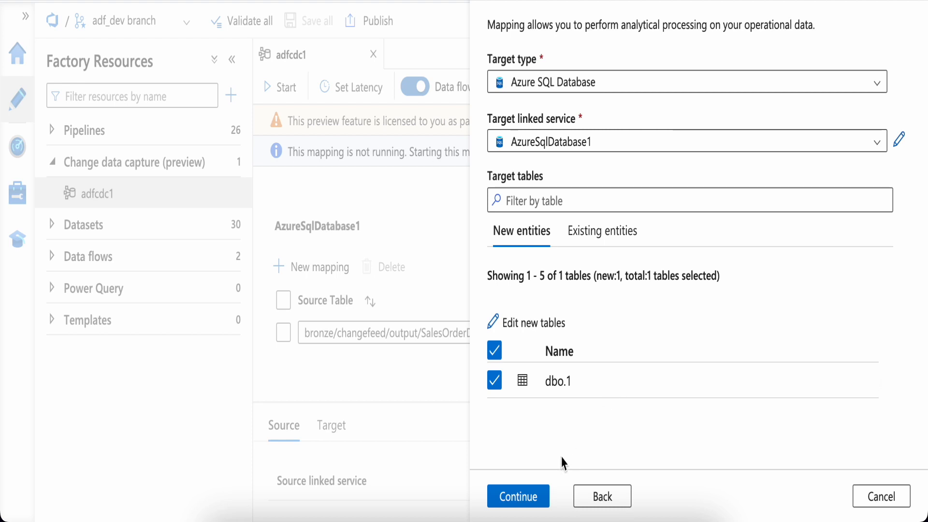
left_click(517, 496)
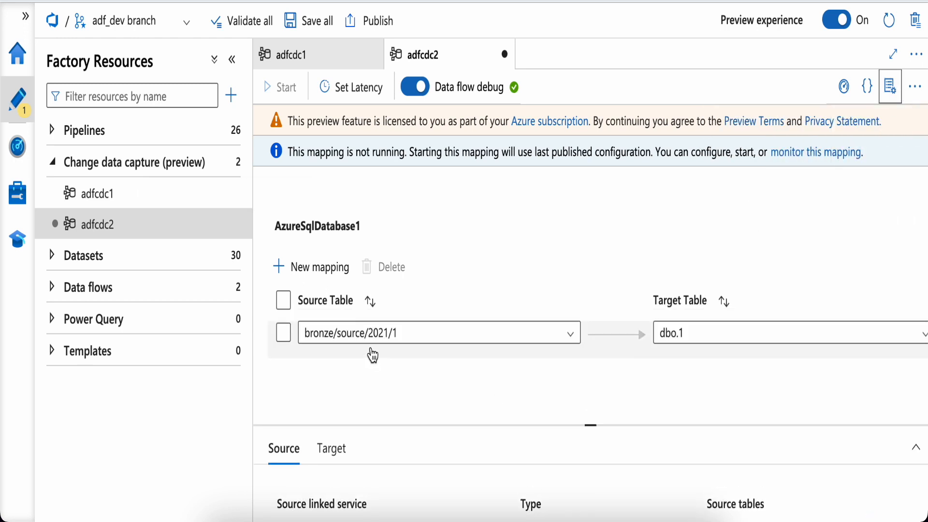
Step: Reveal the Columns mapped column of the new adfcdc2 row for dbo.1
scroll("right", 3)
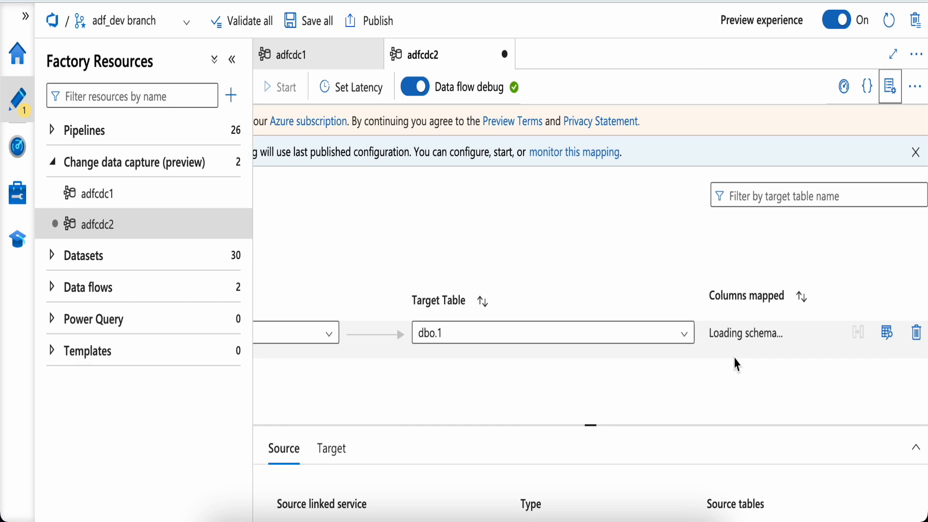
mouse_move(753, 334)
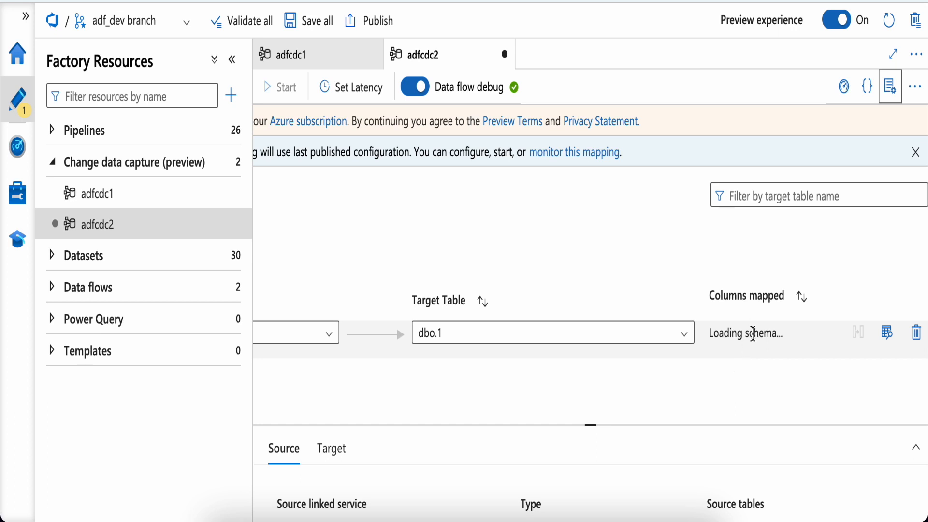
mouse_move(760, 352)
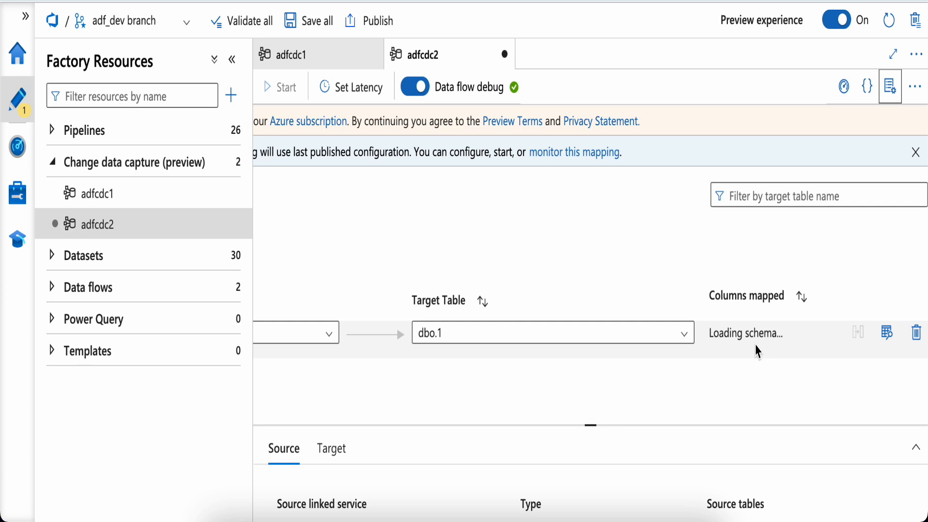
mouse_move(745, 350)
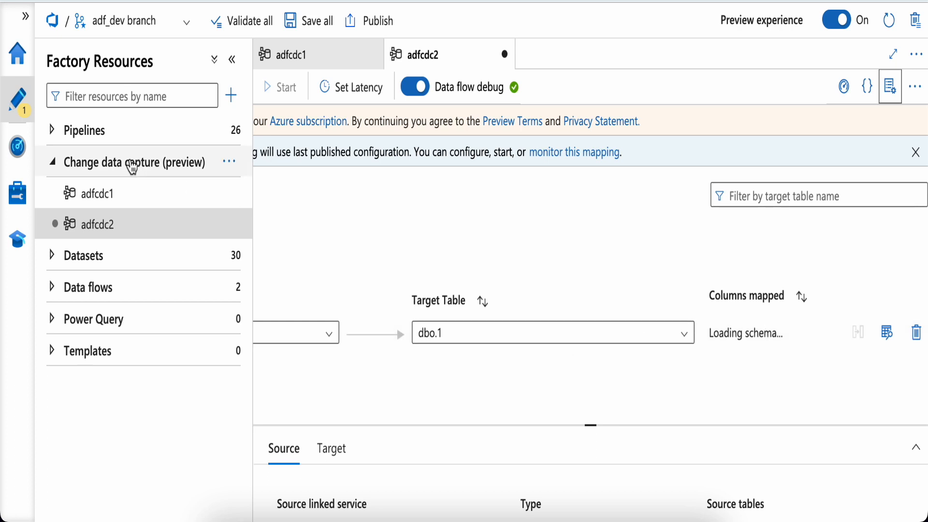
Step: Reopen adfcdc1 and show the SalesOrderDetail-to-dbo.2021 column mappings
left_click(96, 194)
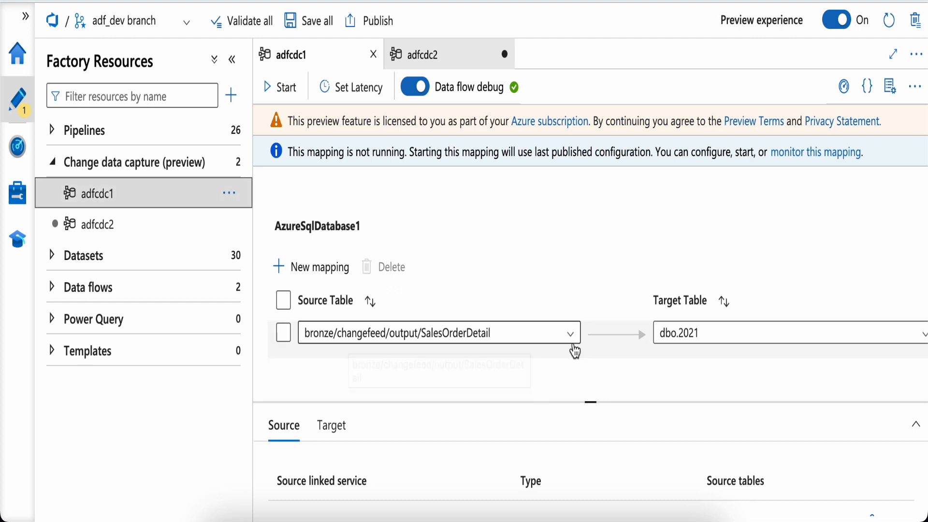
mouse_move(334, 355)
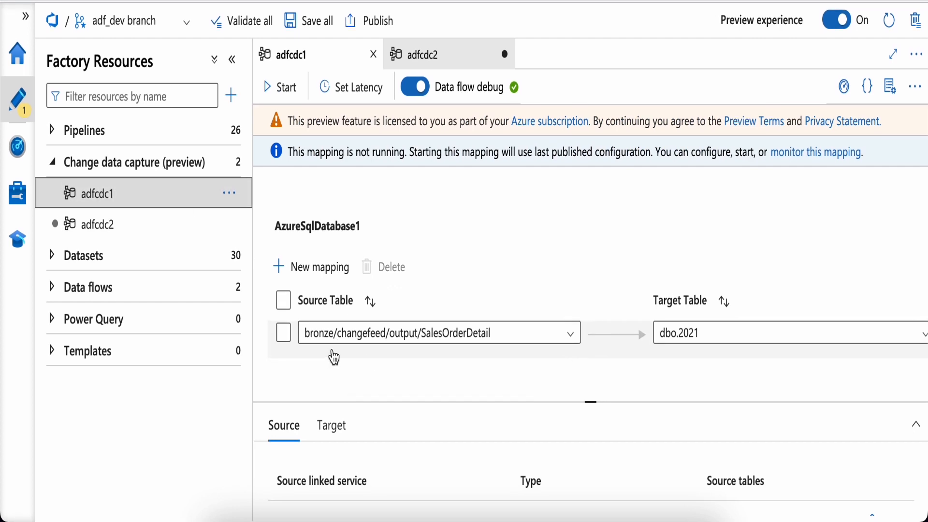
mouse_move(751, 358)
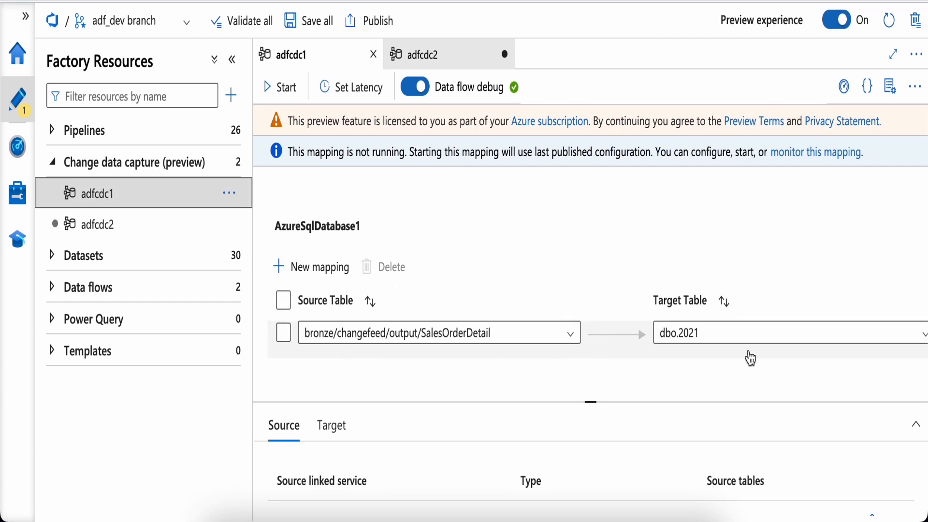
scroll("right", 3)
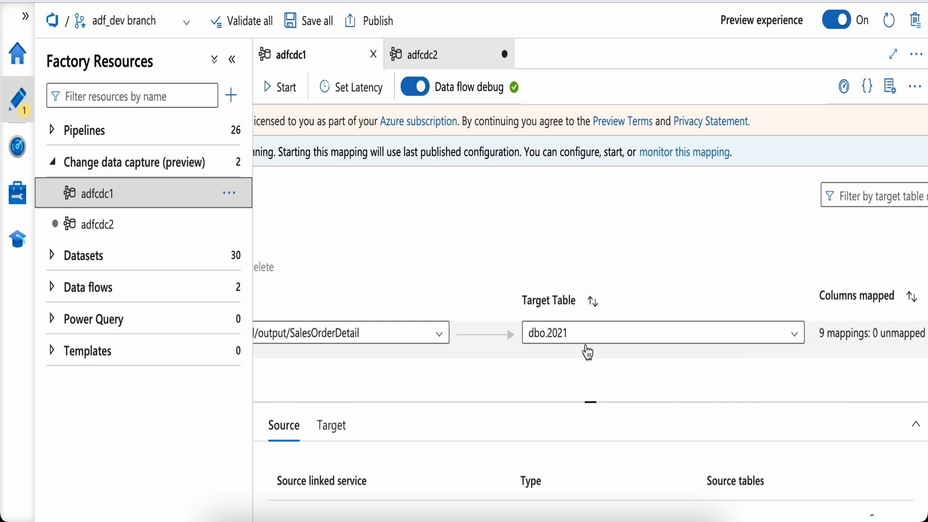
scroll("right", 3)
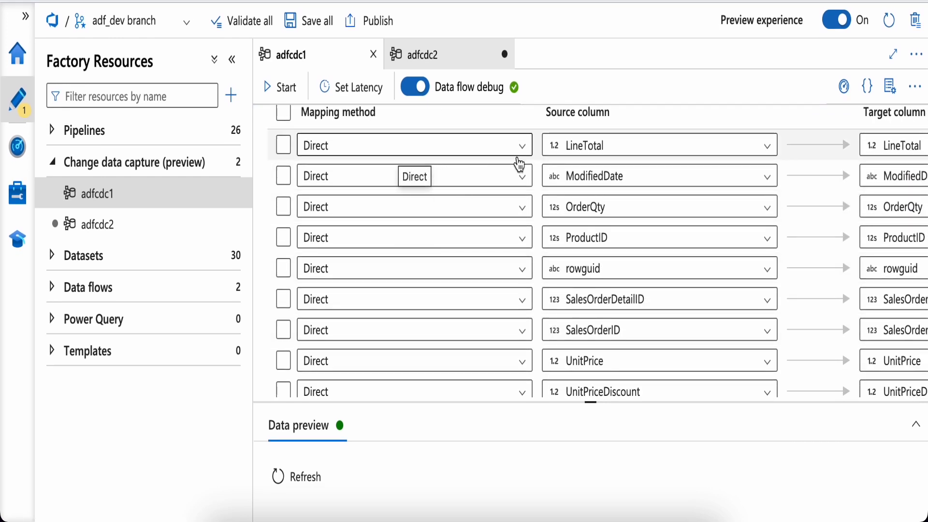
scroll("right", 3)
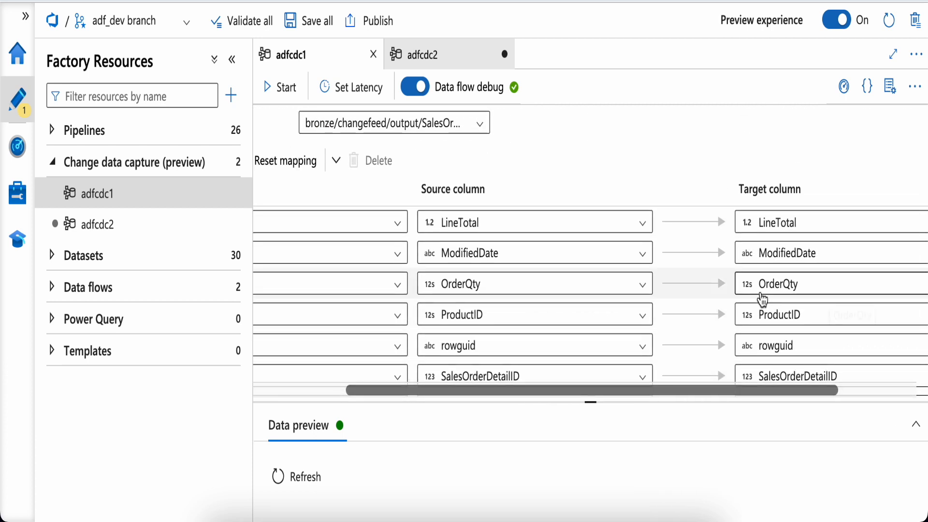
scroll("right", 3)
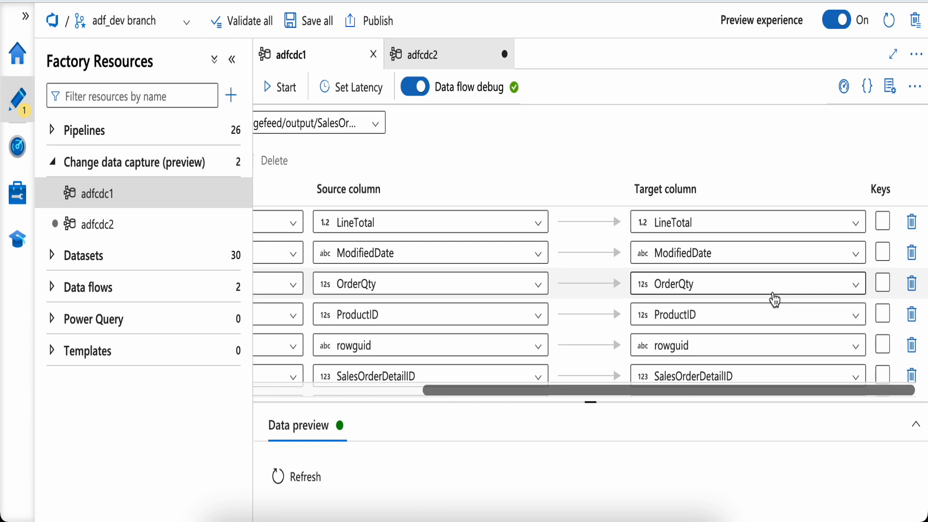
mouse_move(526, 279)
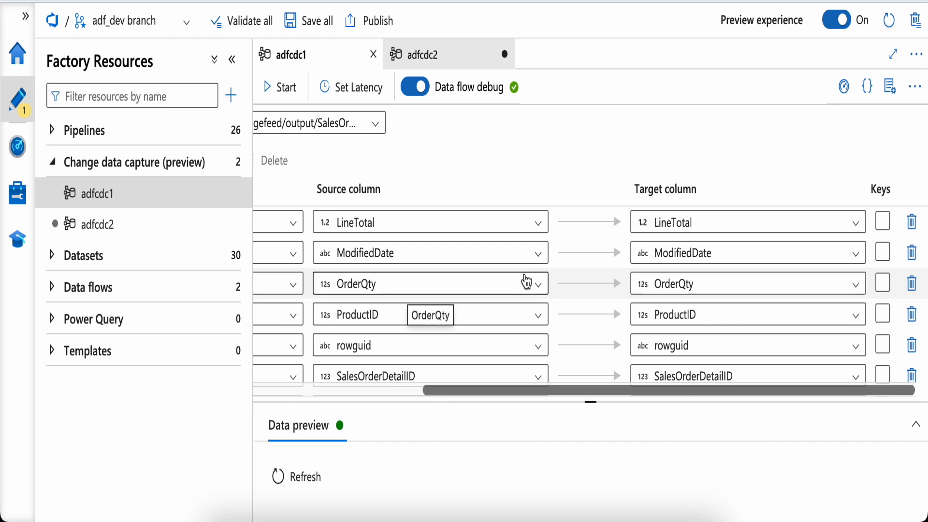
scroll("down", 3)
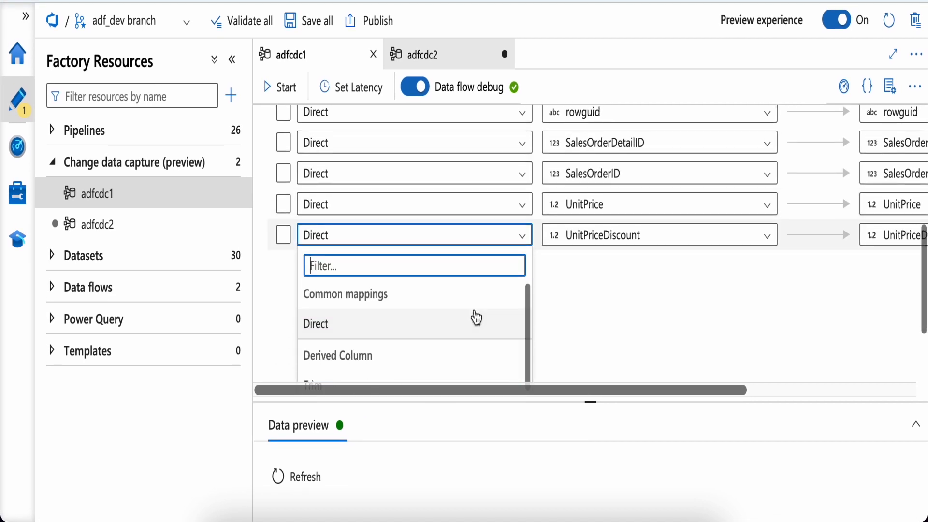
scroll("down", 3)
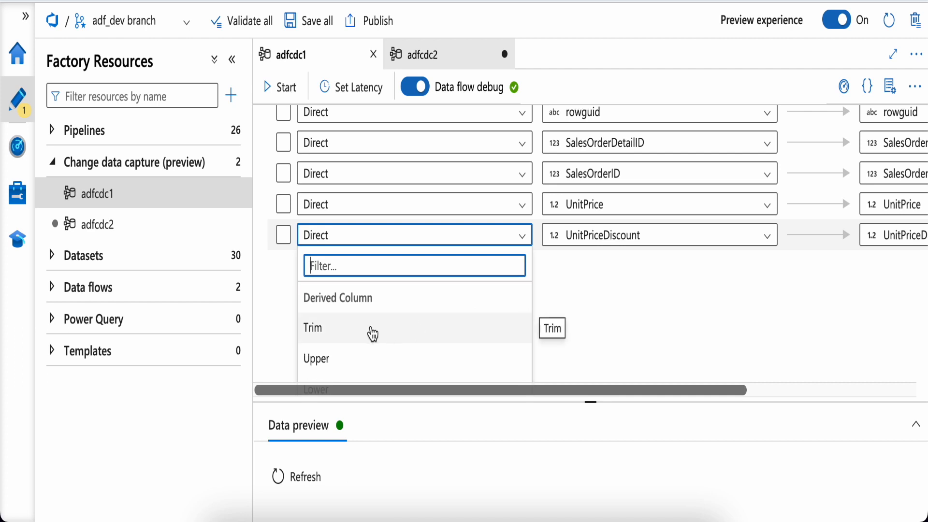
scroll("down", 3)
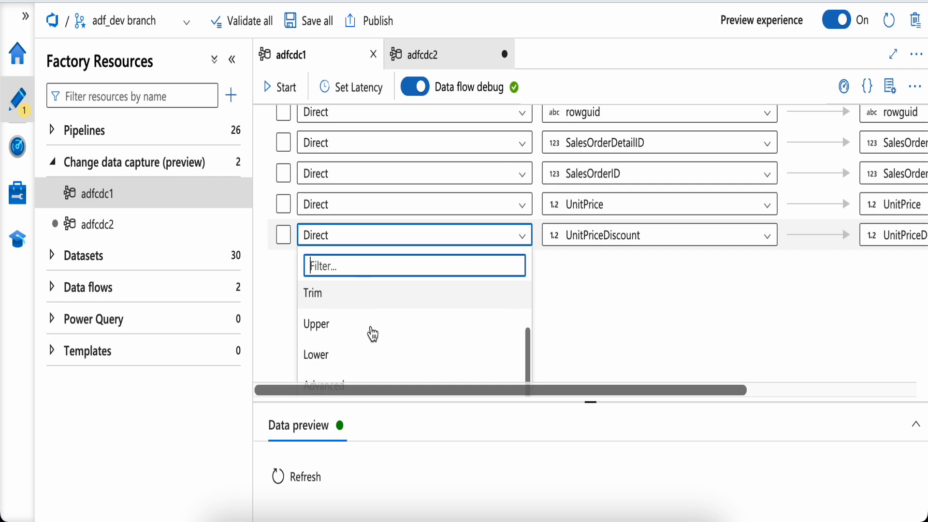
mouse_move(343, 326)
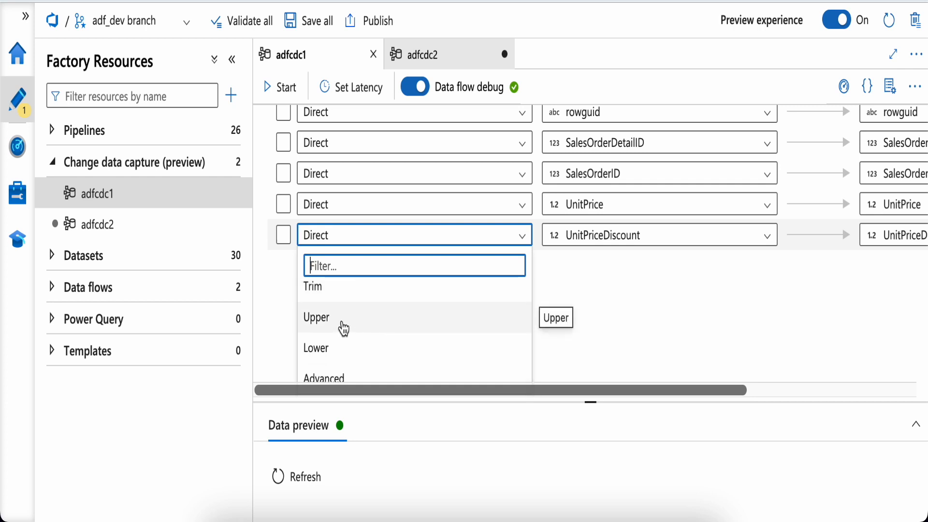
scroll("down", 3)
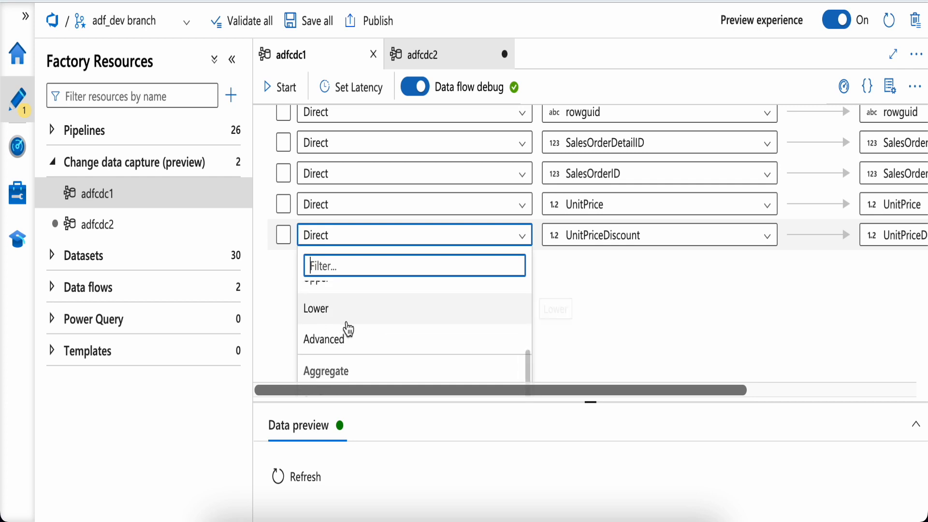
scroll("down", 3)
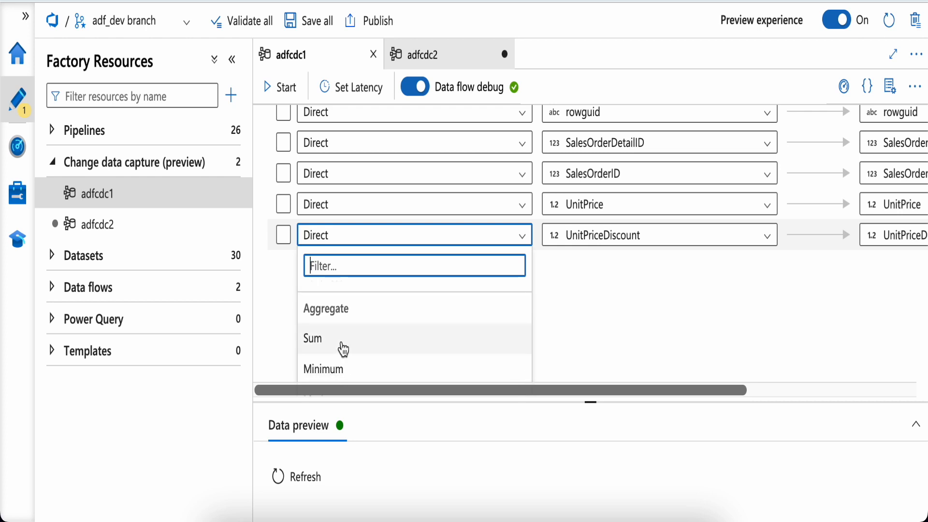
scroll("down", 3)
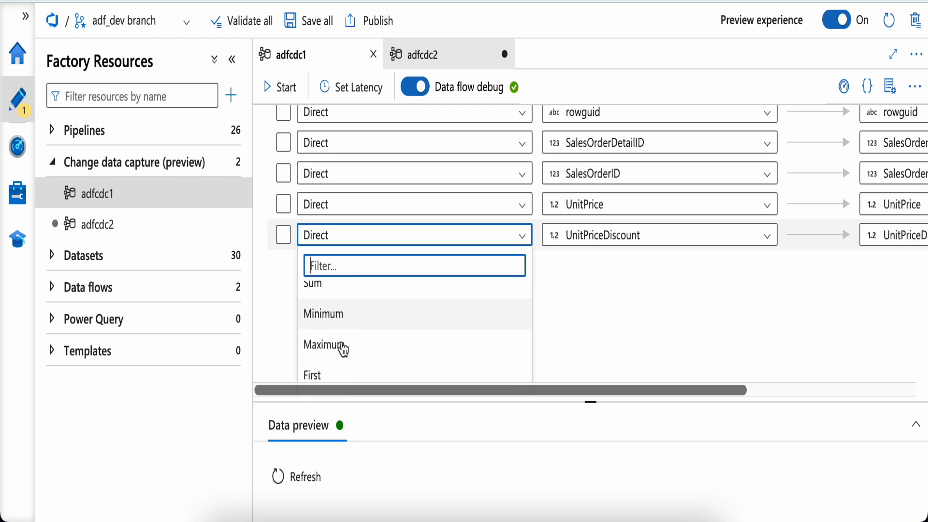
mouse_move(339, 346)
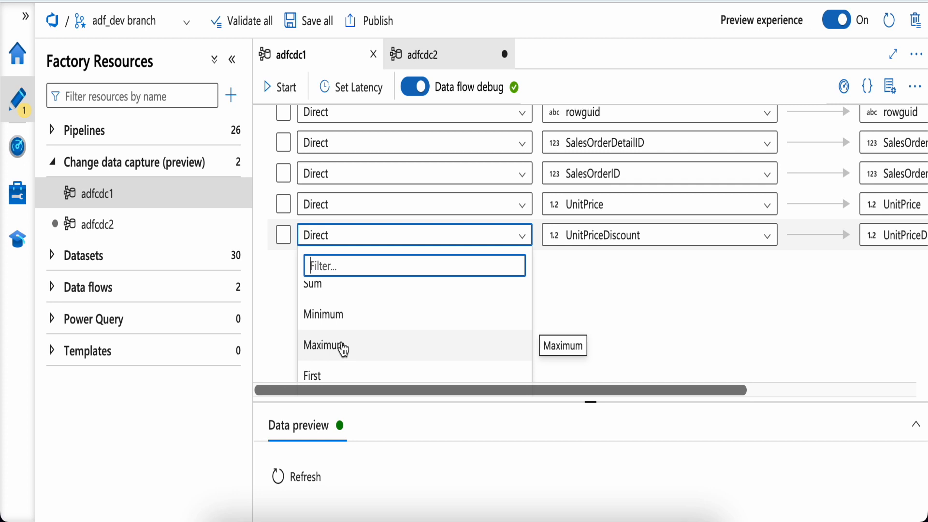
mouse_move(487, 361)
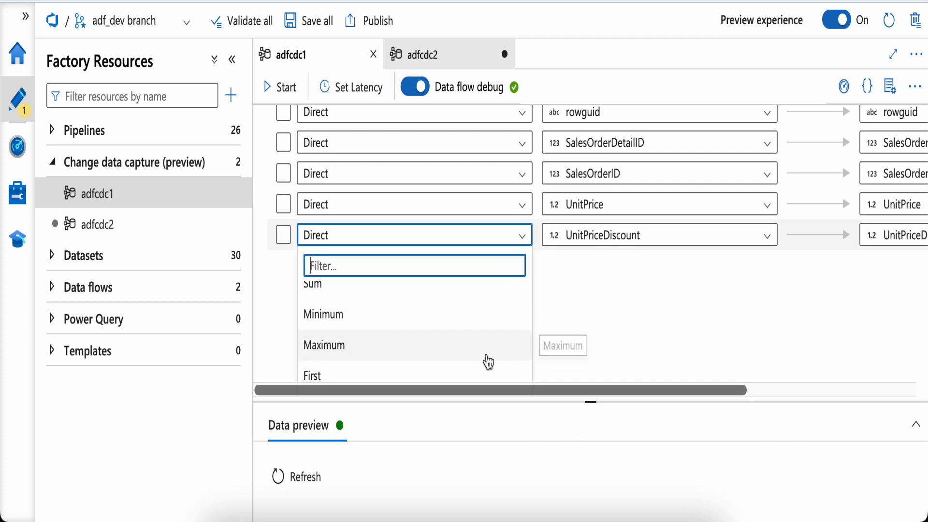
mouse_move(488, 345)
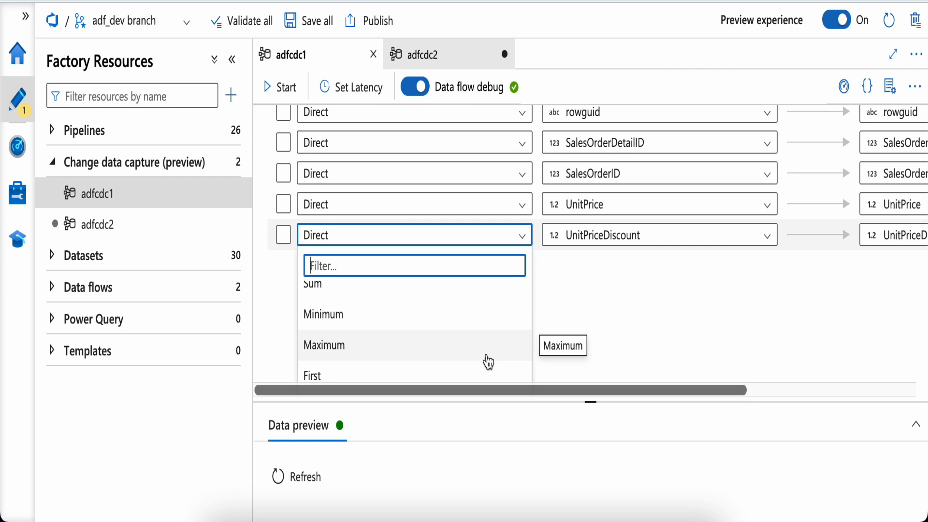
mouse_move(669, 323)
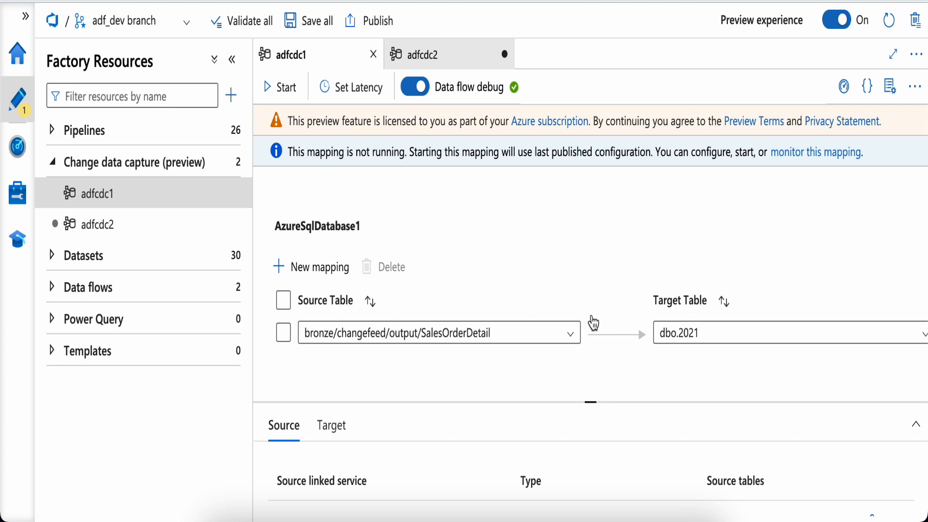
mouse_move(620, 373)
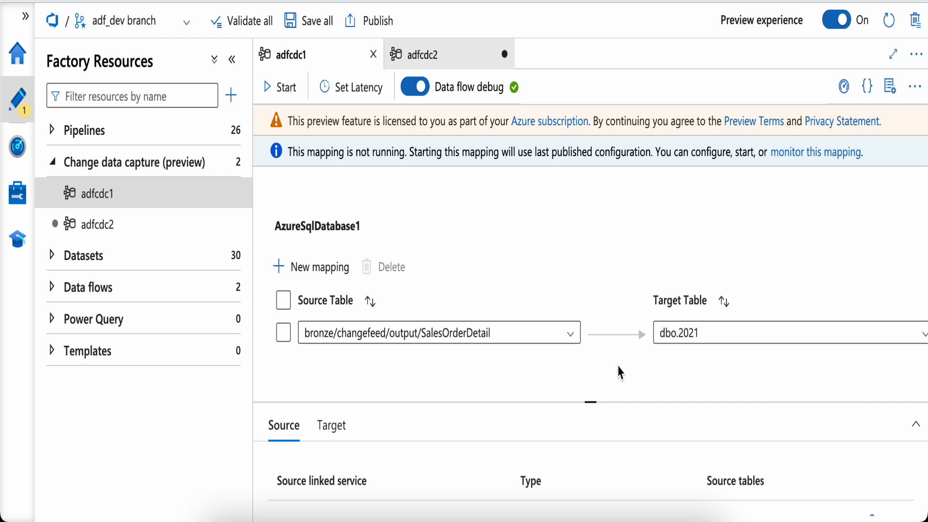
mouse_move(594, 363)
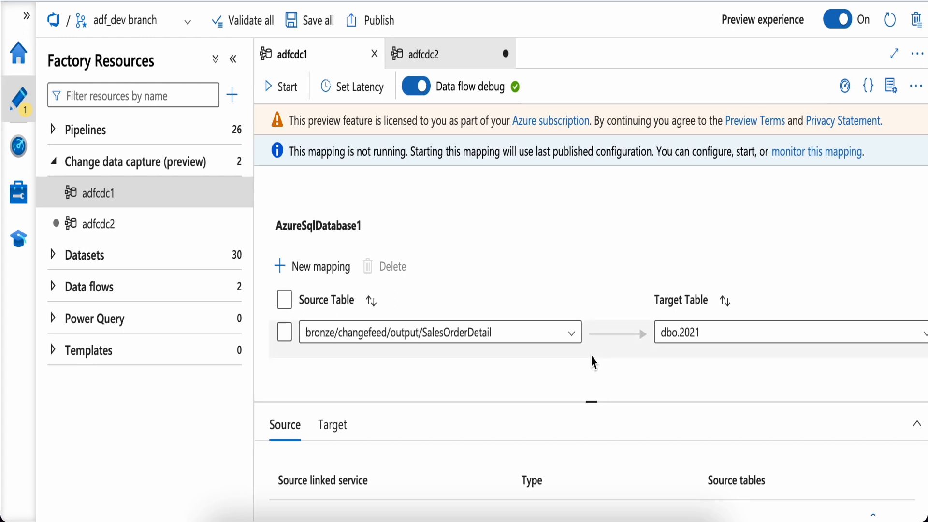
mouse_move(589, 368)
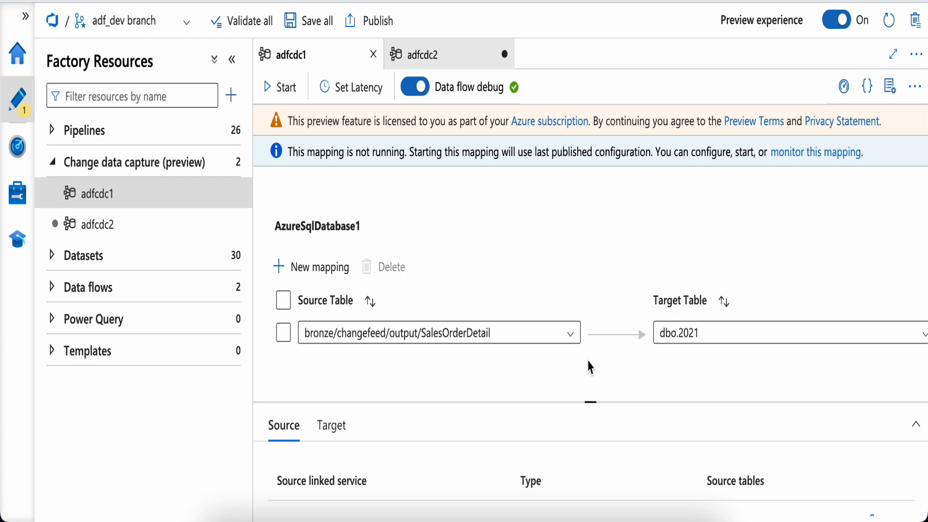
mouse_move(212, 184)
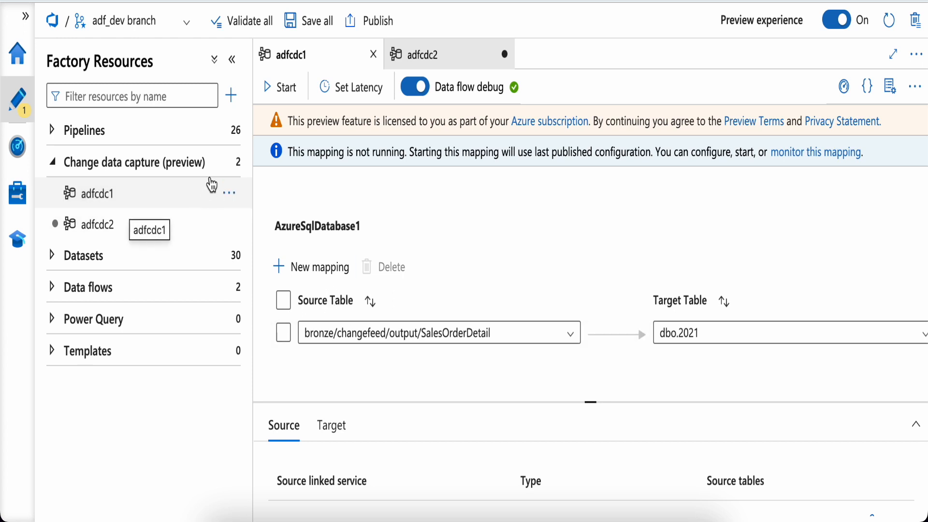
mouse_move(118, 242)
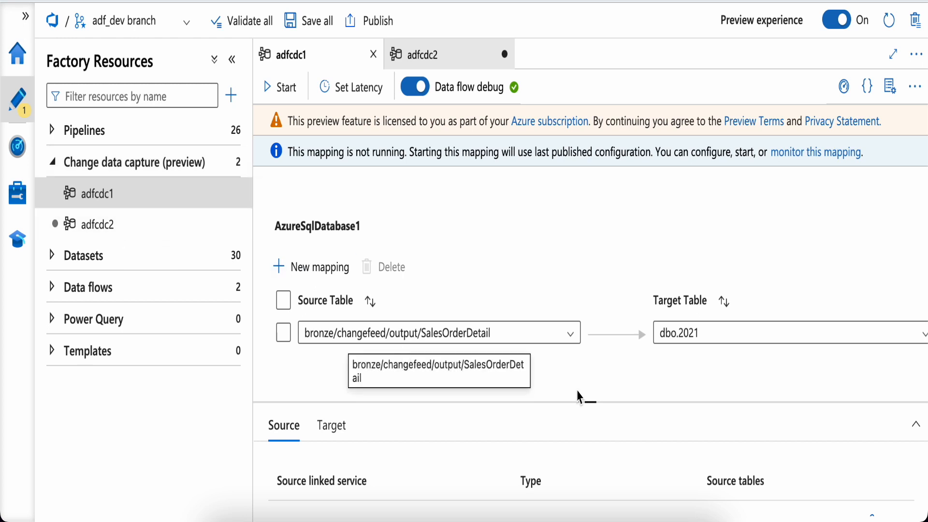
mouse_move(583, 384)
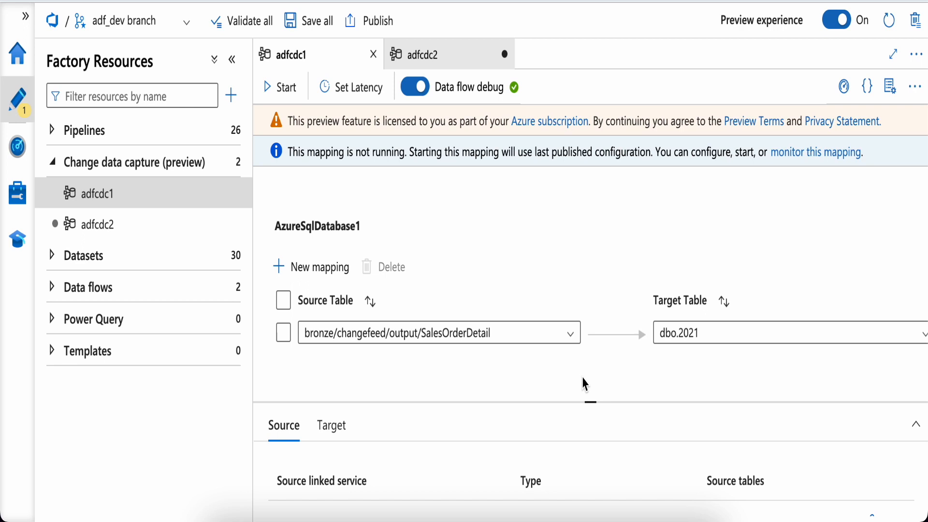
Step: Add a second source-to-target table mapping row to adfcdc1
left_click(311, 267)
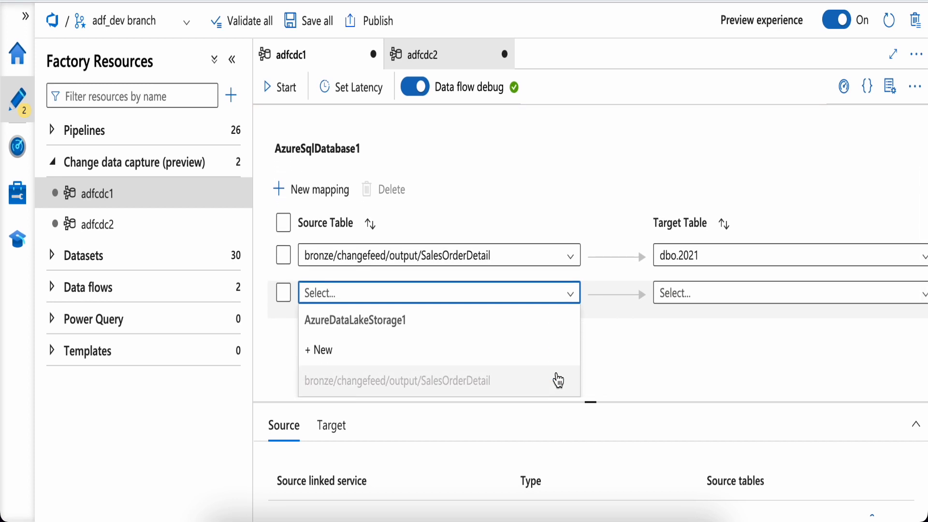
mouse_move(507, 379)
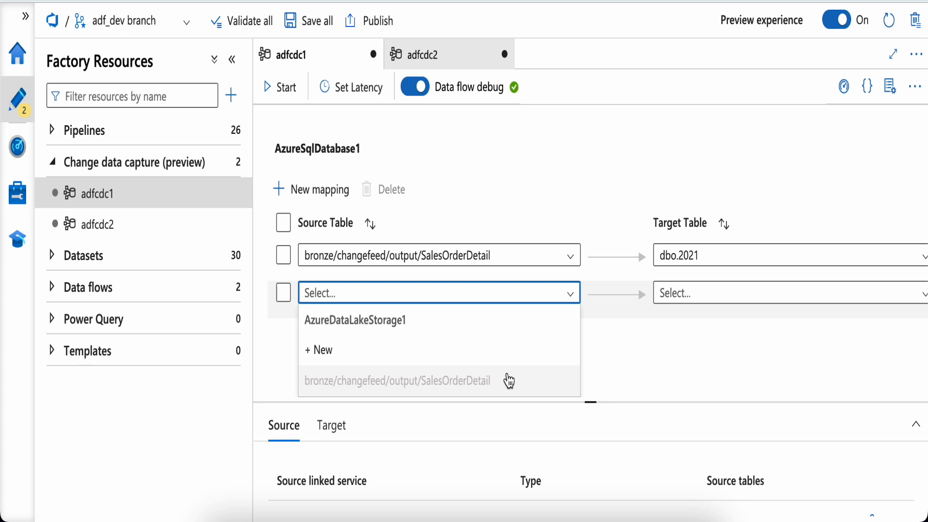
mouse_move(410, 388)
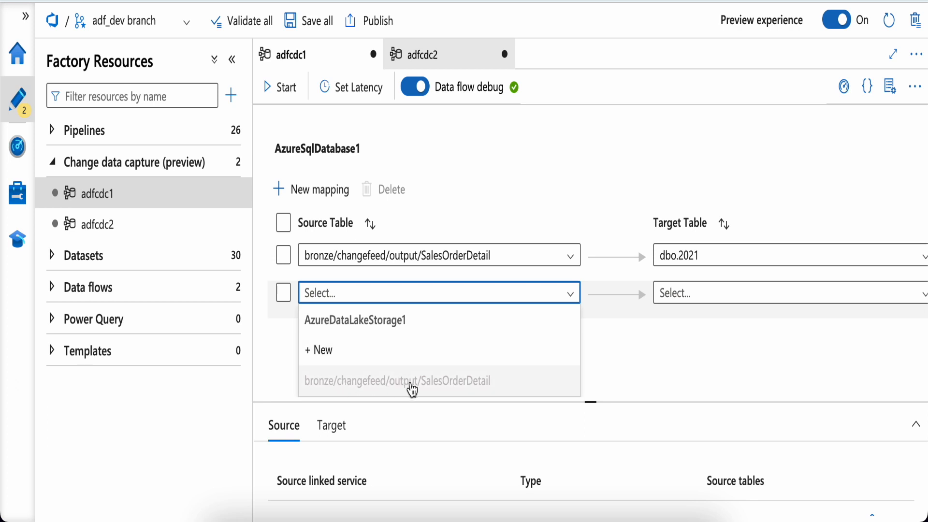
mouse_move(384, 350)
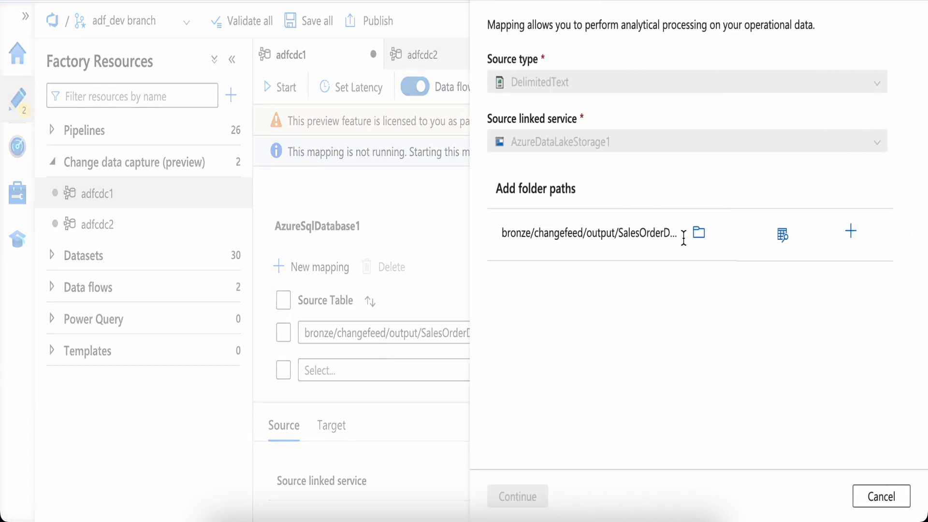
Step: Begin adding another source folder path, then discard the new folder setup
left_click(850, 232)
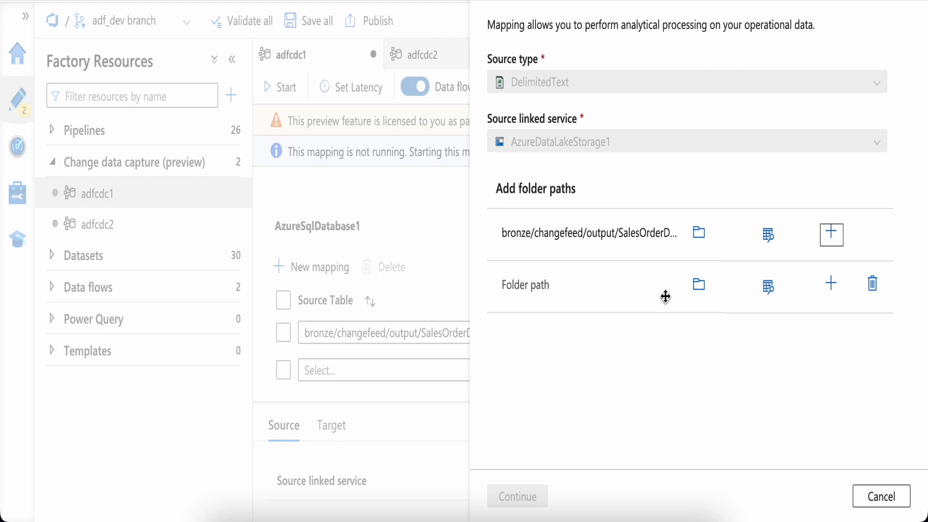
mouse_move(881, 496)
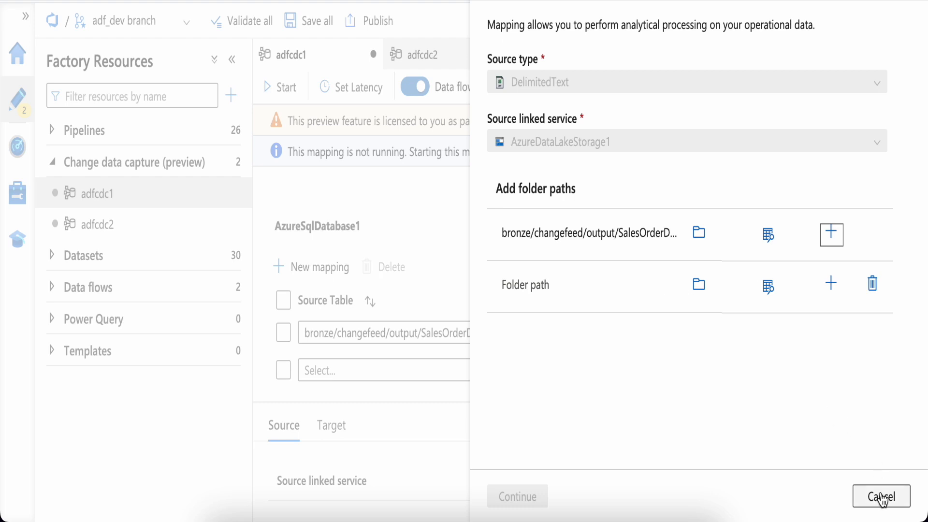
left_click(881, 496)
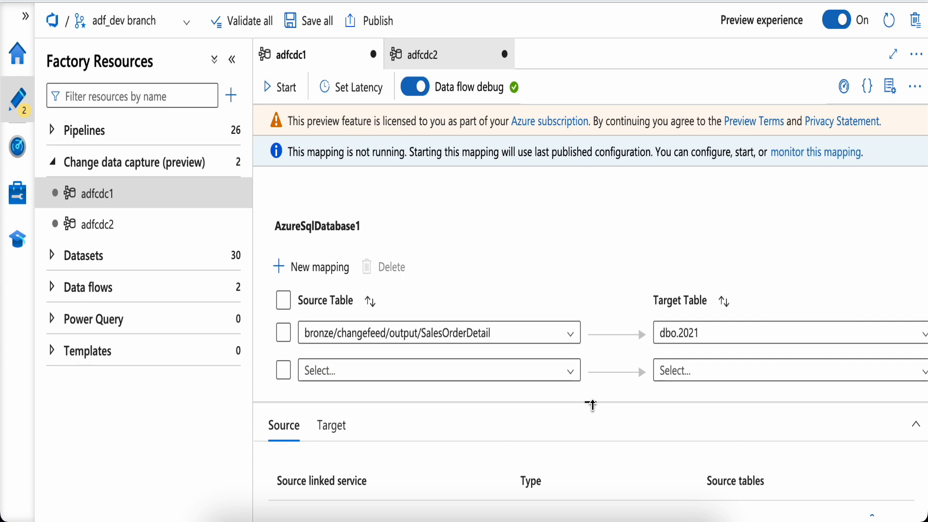
Step: Bring up adfcdc1's latency settings showing Micro-batch at 15-minute frequency
left_click(357, 87)
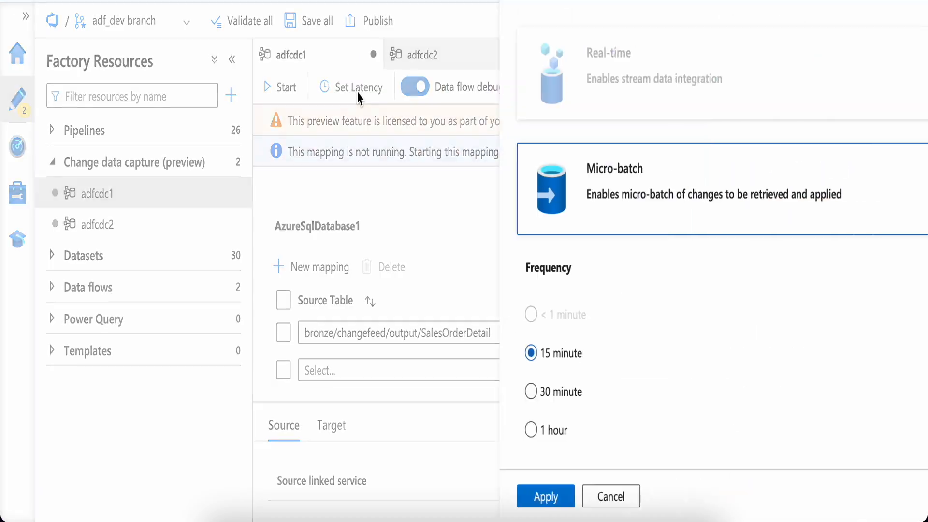
Step: Dismiss the latency panel and return to adfcdc1's table mapping list
scroll("down", 3)
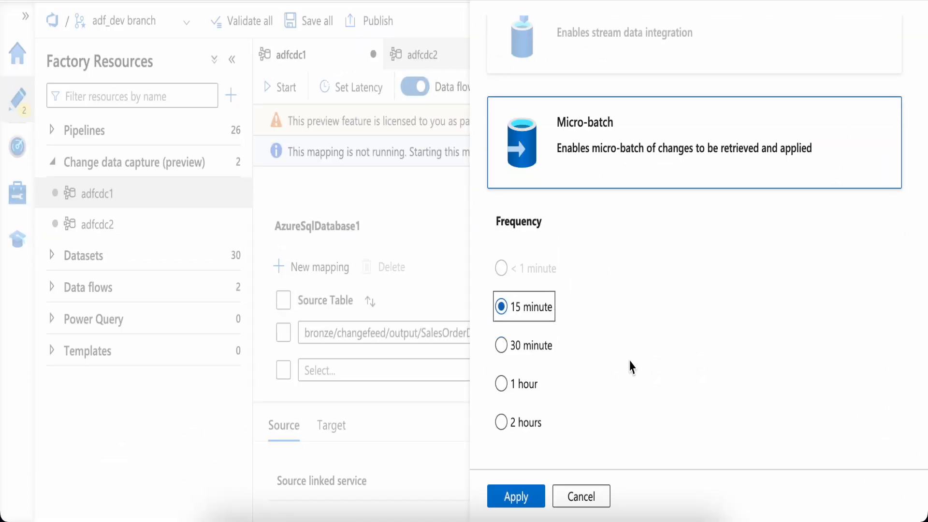
mouse_move(533, 337)
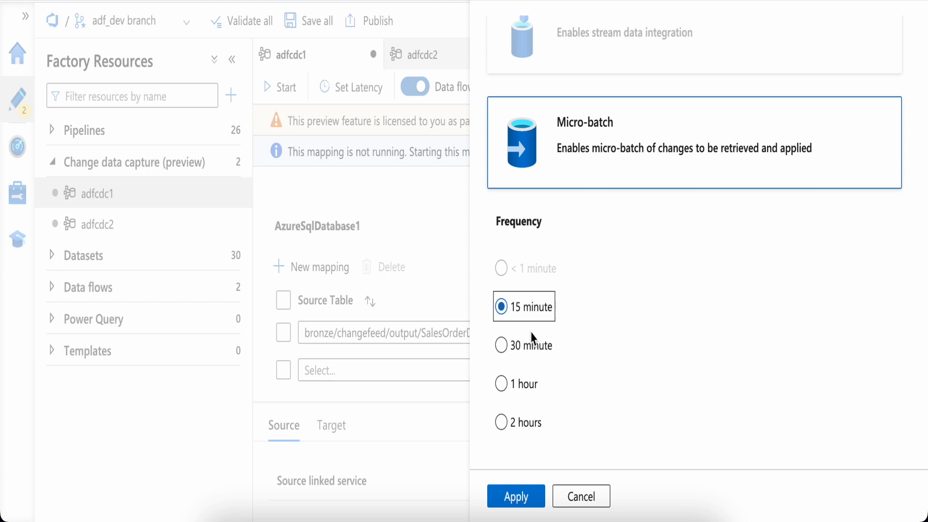
mouse_move(526, 268)
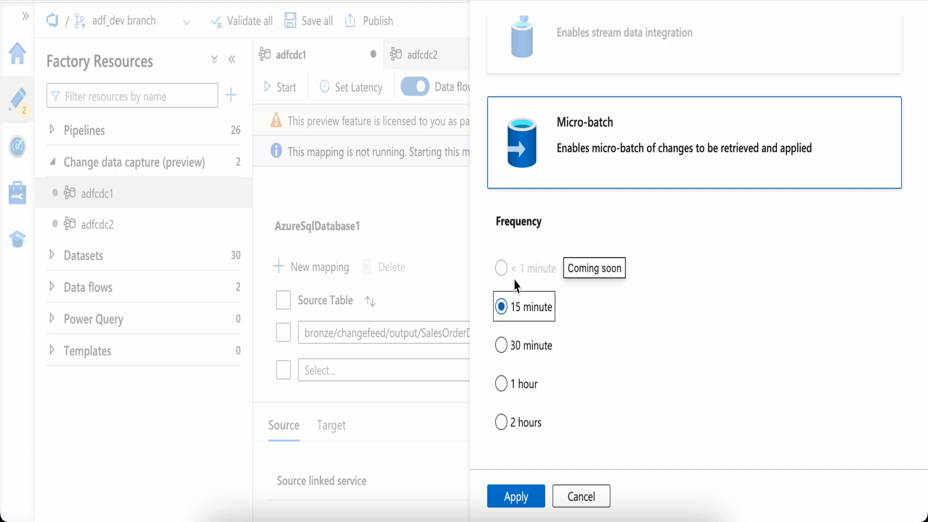
mouse_move(523, 285)
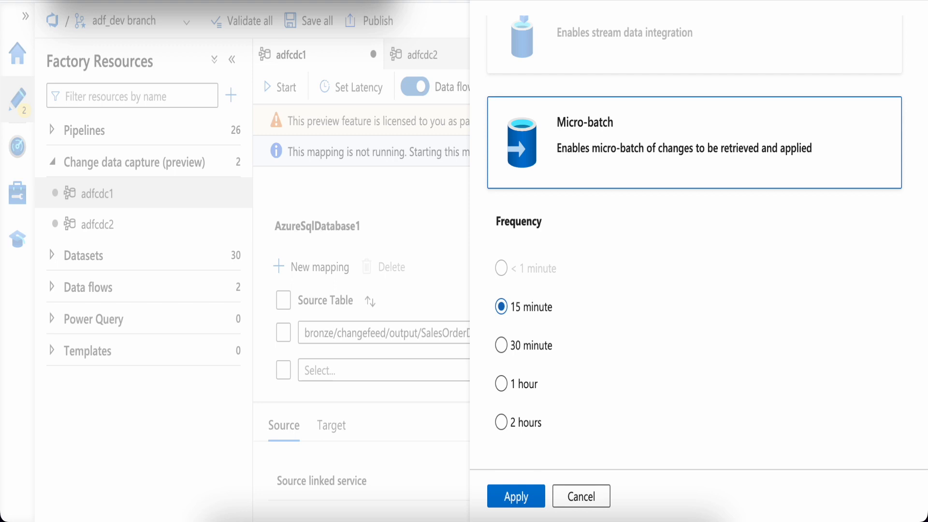
mouse_move(531, 325)
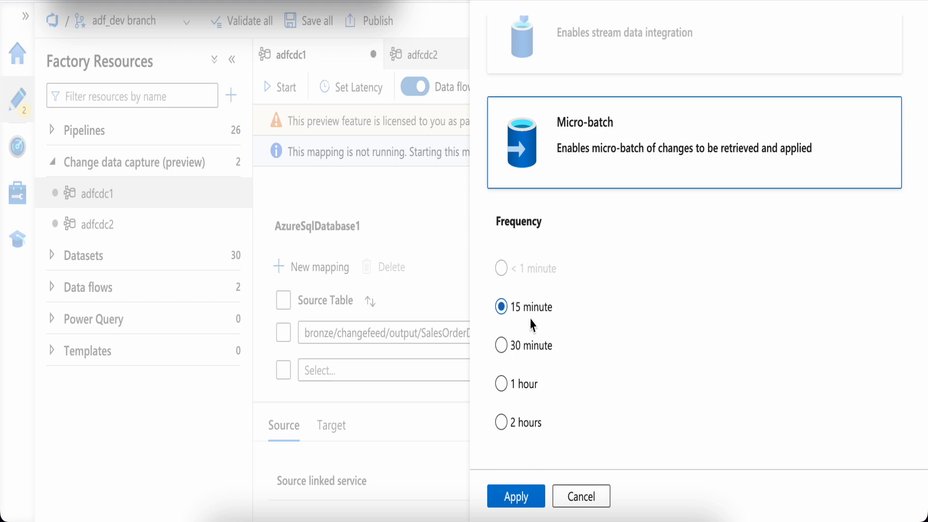
mouse_move(561, 492)
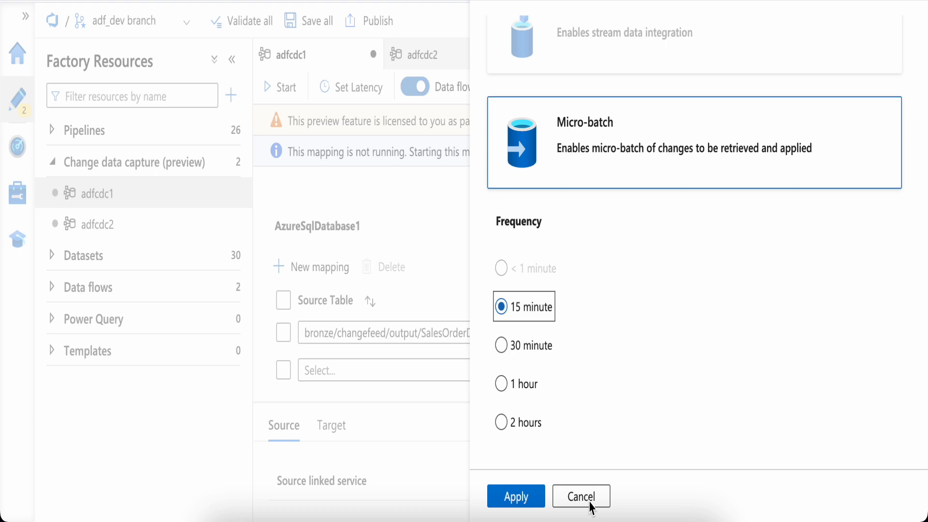
left_click(582, 496)
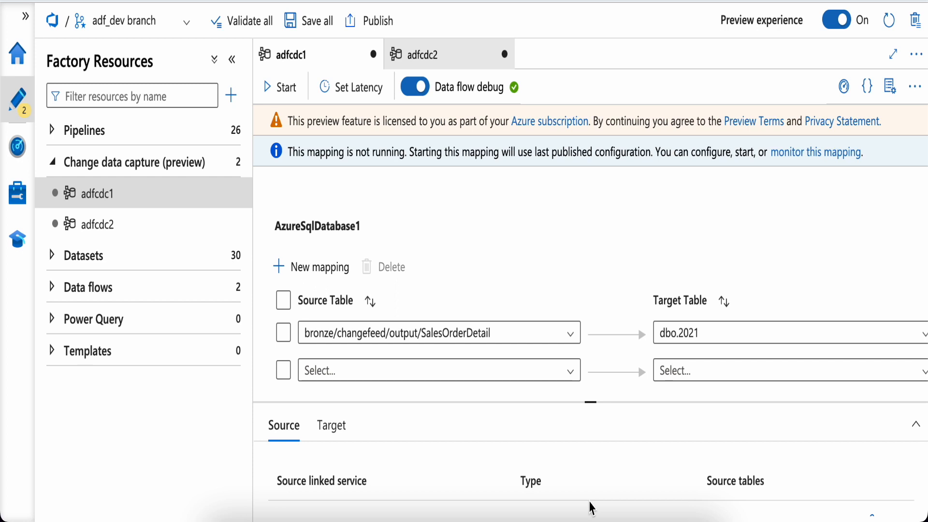
mouse_move(18, 147)
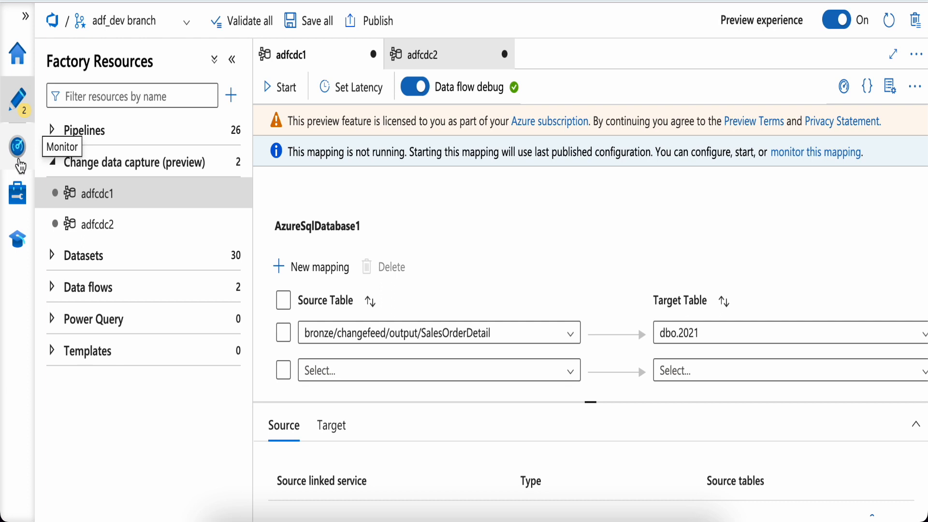
Step: Switch to the Monitor hub's change data capture list, where adfcdc1 shows Stopped
left_click(18, 147)
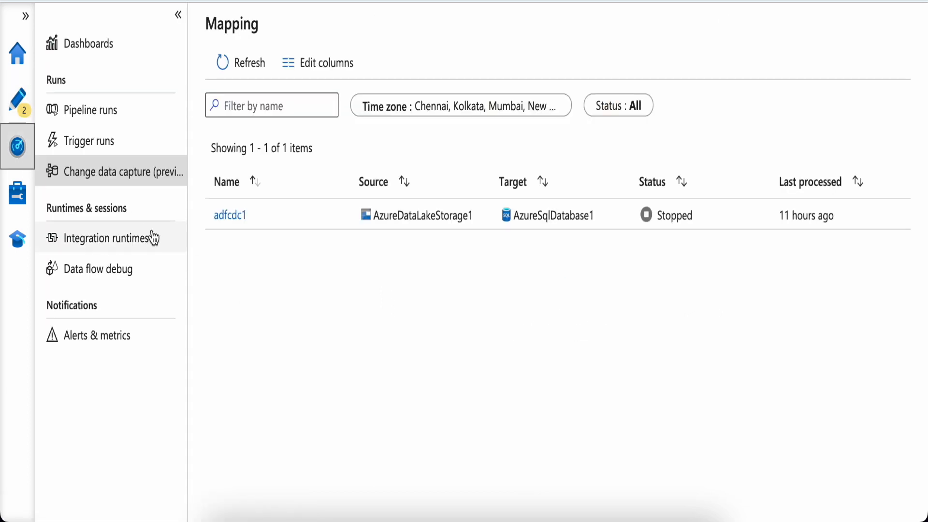
mouse_move(115, 248)
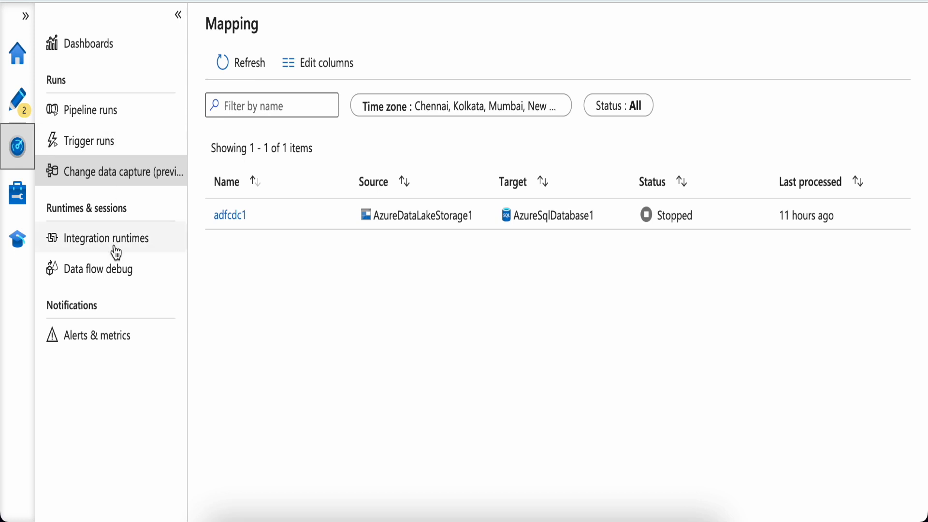
mouse_move(97, 188)
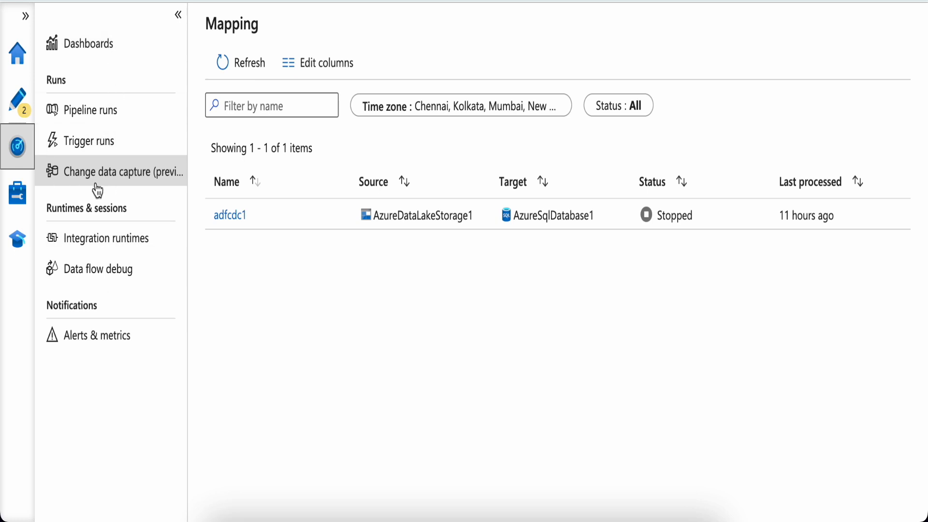
mouse_move(78, 193)
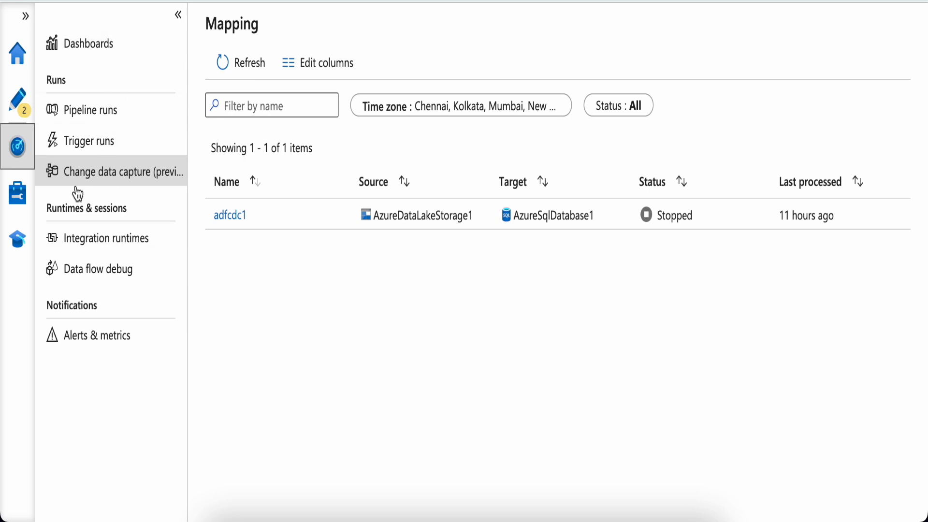
mouse_move(230, 215)
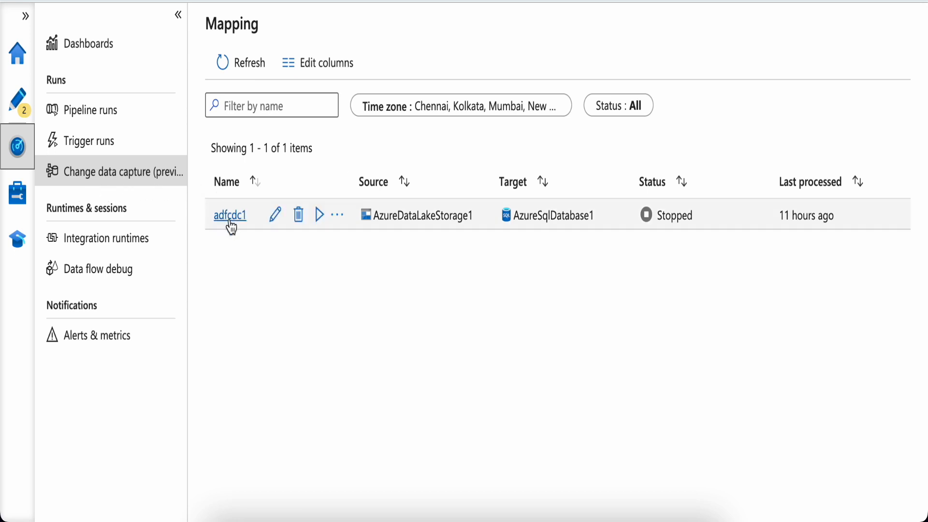
Step: Review adfcdc1's run details: chart and Diagnostics with 1,626 changes read and written, sink succeeded
left_click(230, 215)
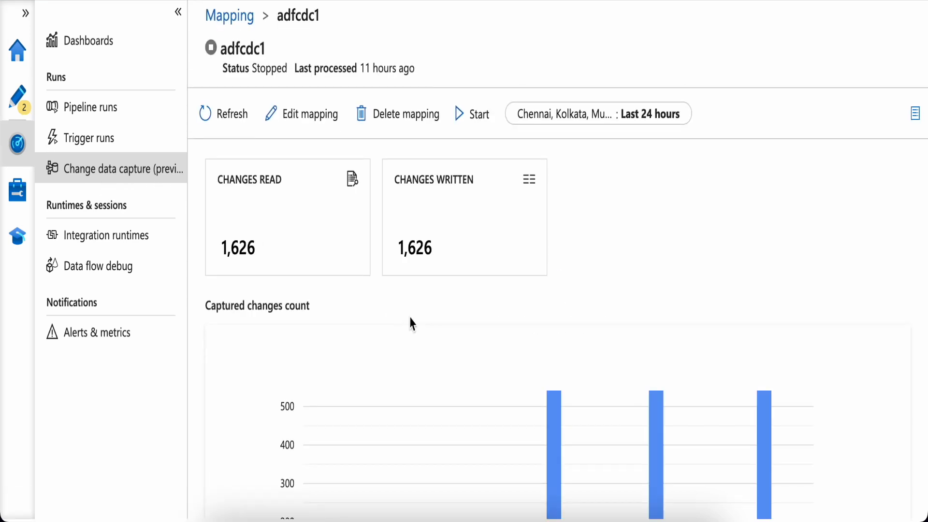
scroll("down", 3)
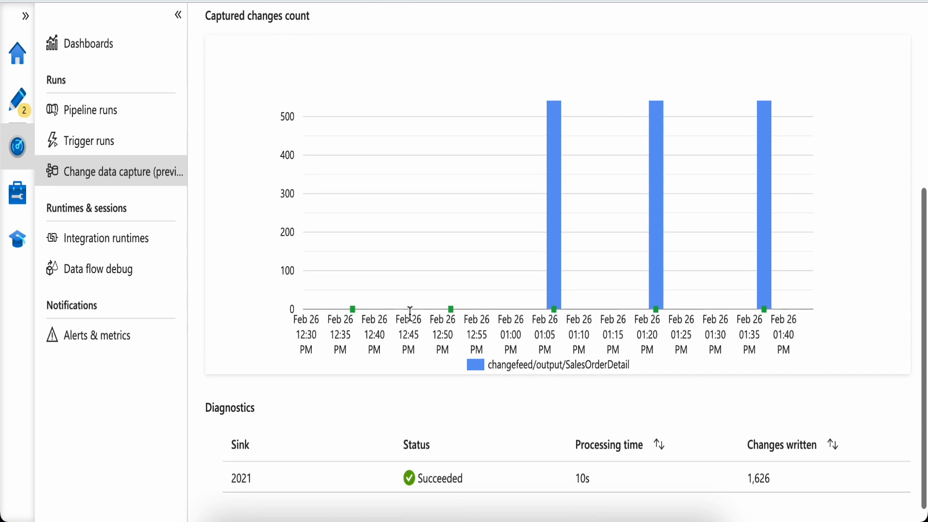
scroll("down", 3)
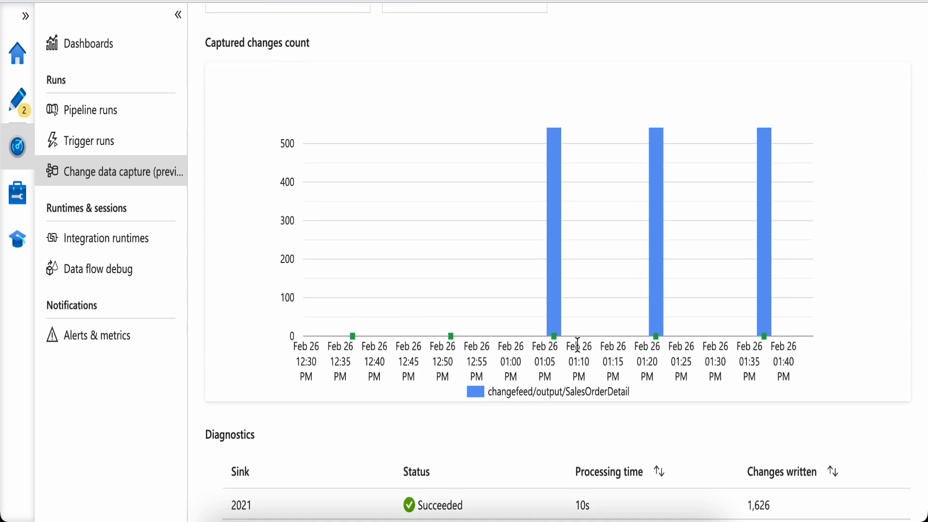
mouse_move(628, 332)
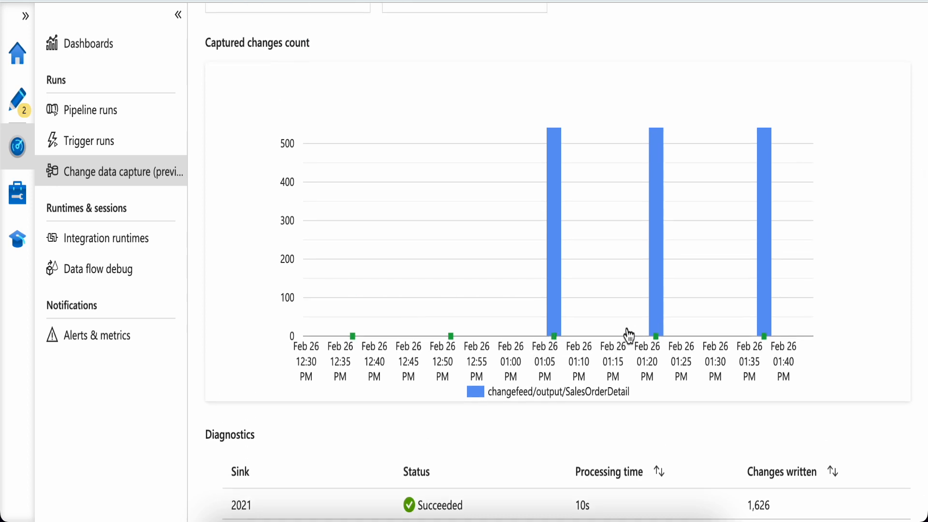
scroll("up", 3)
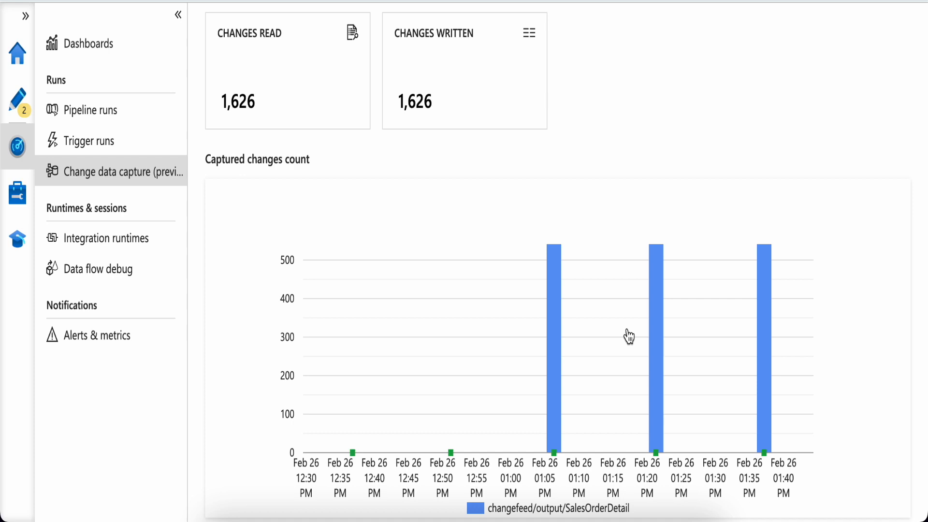
scroll("down", 3)
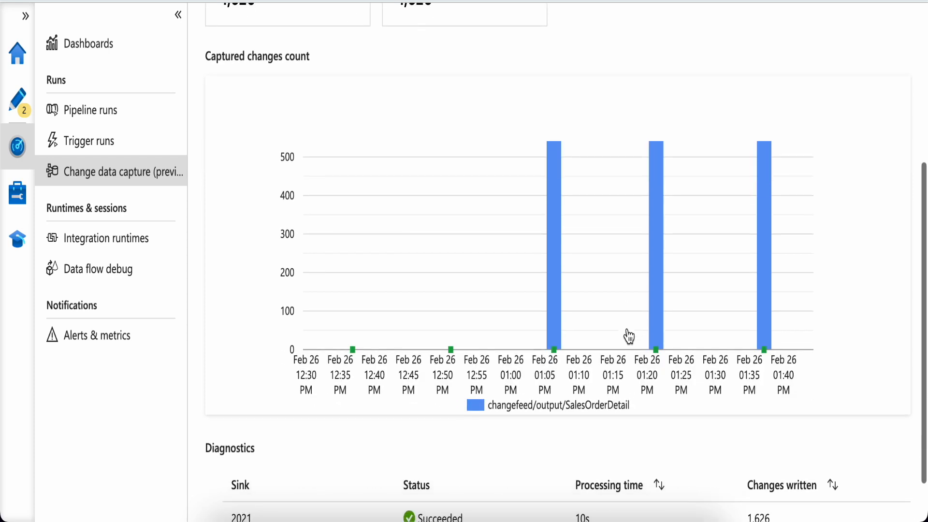
scroll("down", 3)
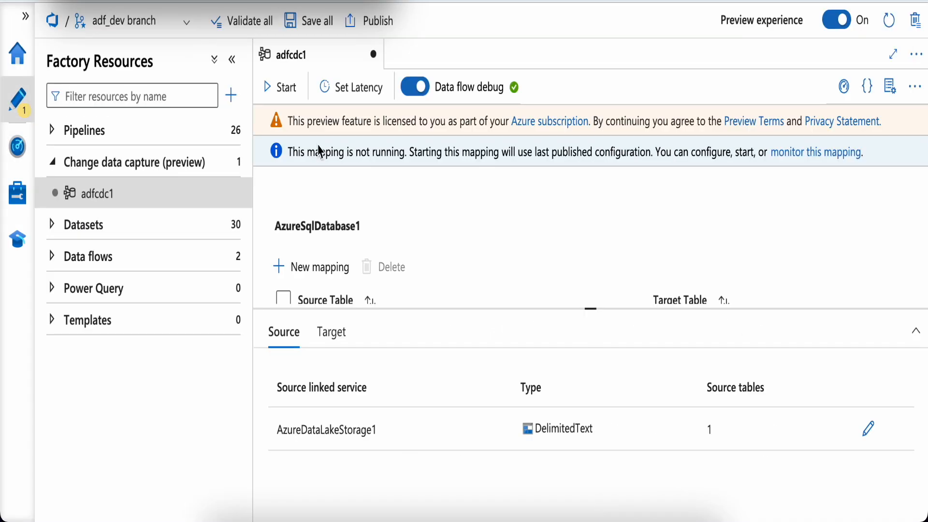
mouse_move(338, 207)
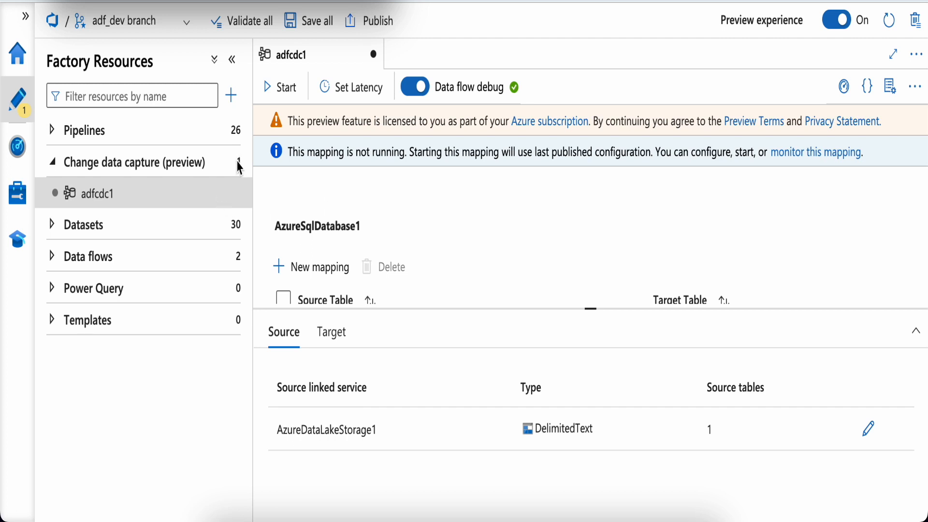
mouse_move(86, 167)
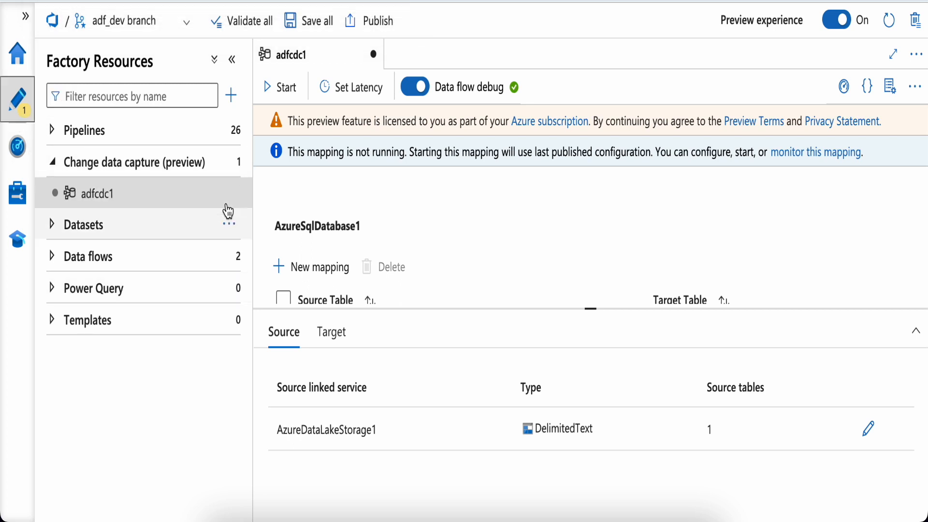
left_click(230, 162)
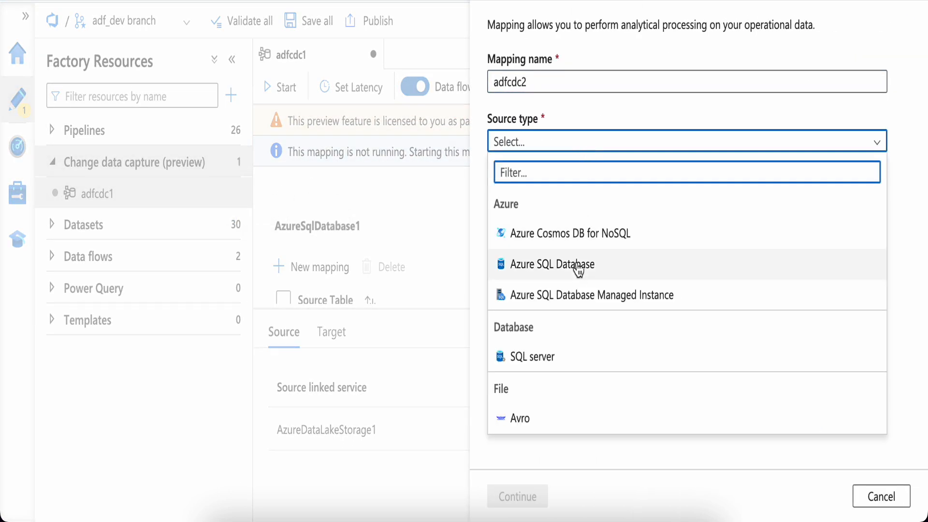
left_click(551, 264)
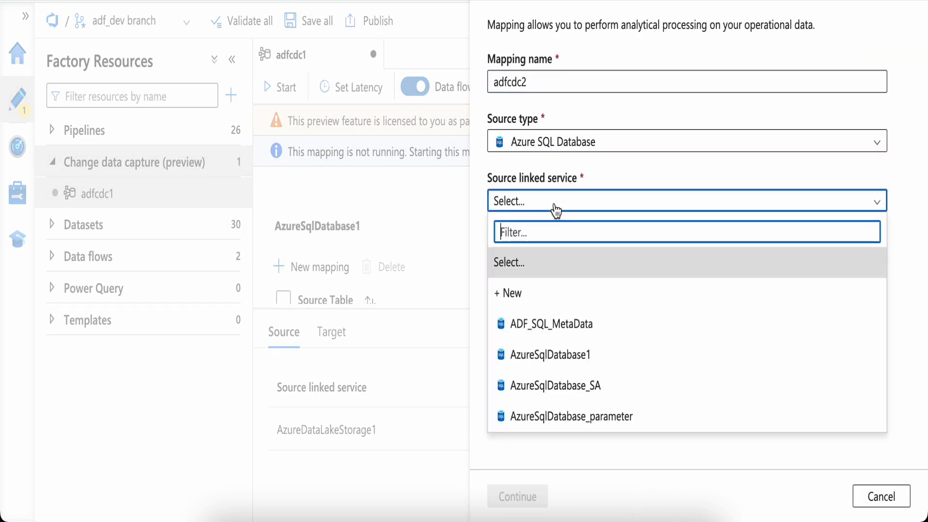
left_click(550, 355)
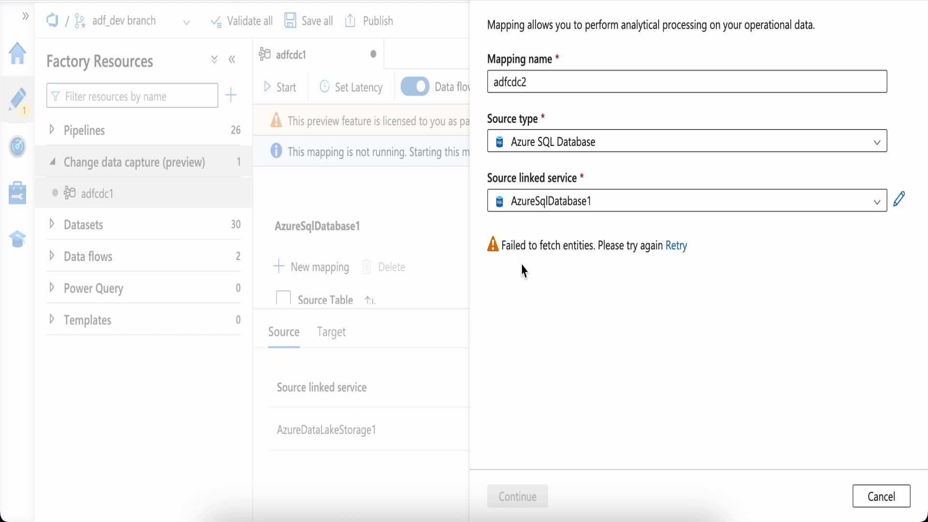
mouse_move(626, 272)
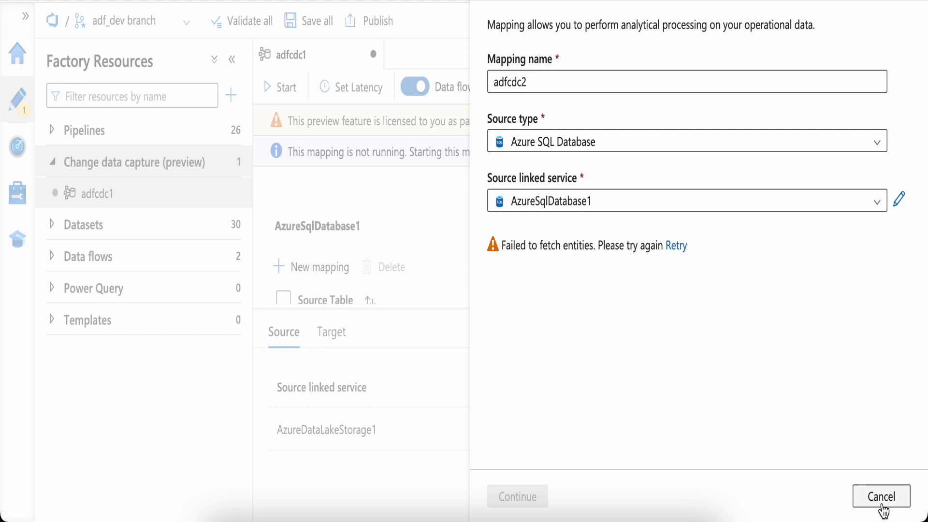
left_click(880, 496)
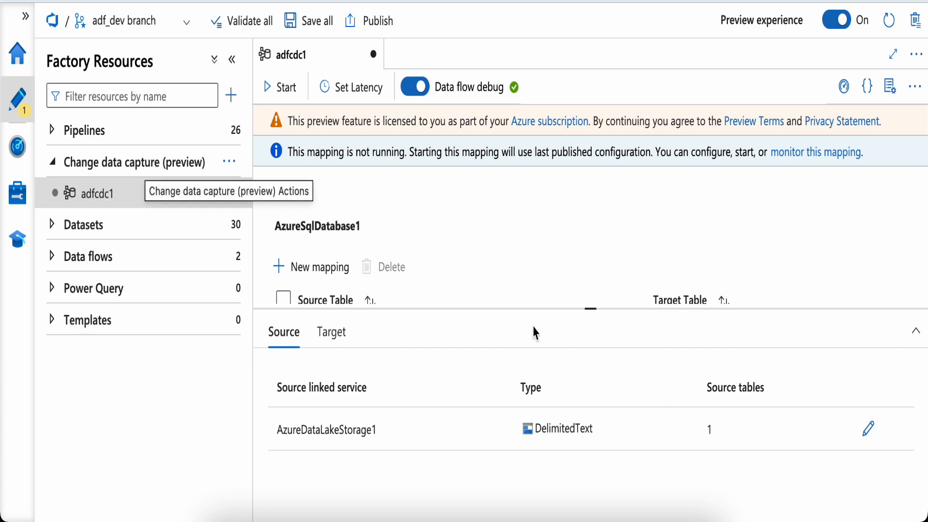
mouse_move(502, 288)
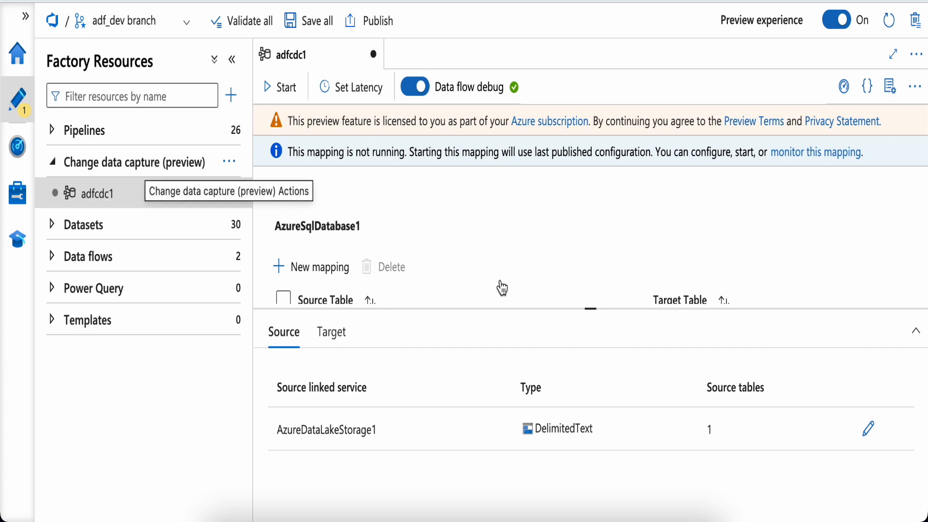
mouse_move(492, 274)
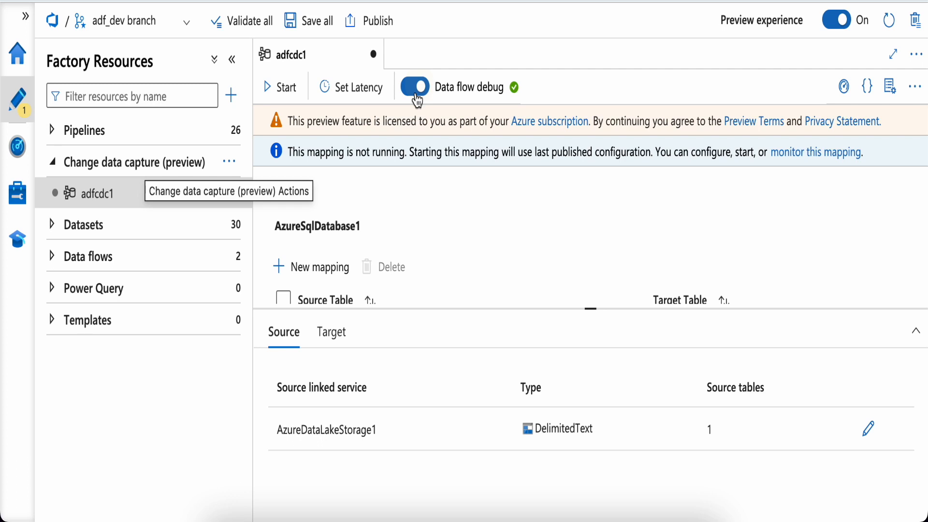
mouse_move(449, 109)
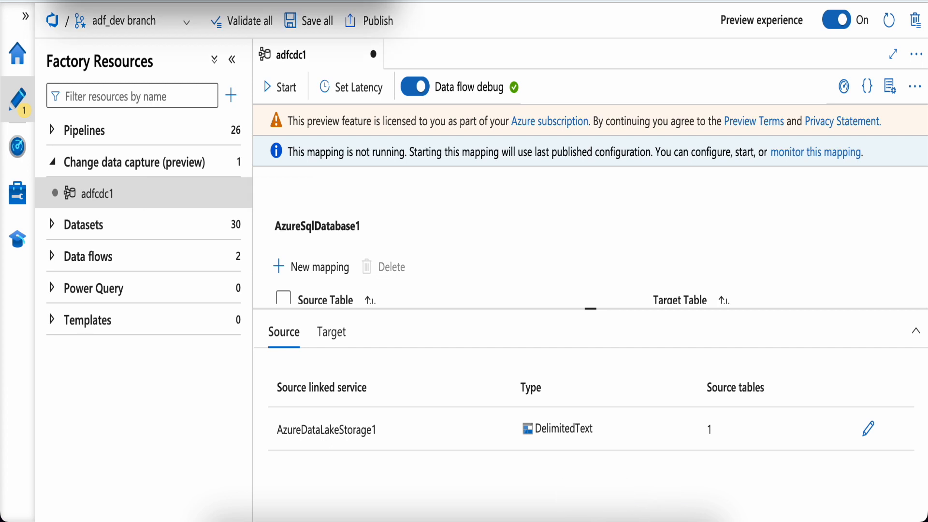
mouse_move(408, 182)
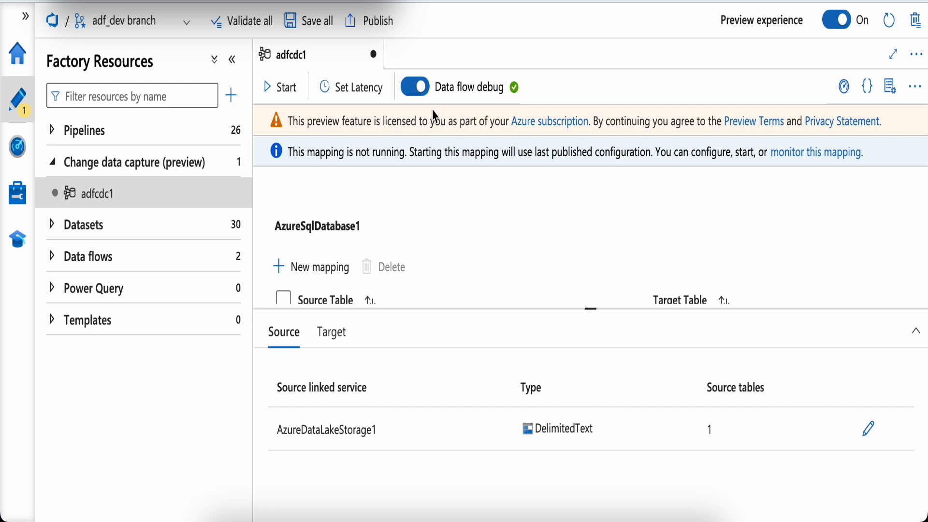
mouse_move(485, 171)
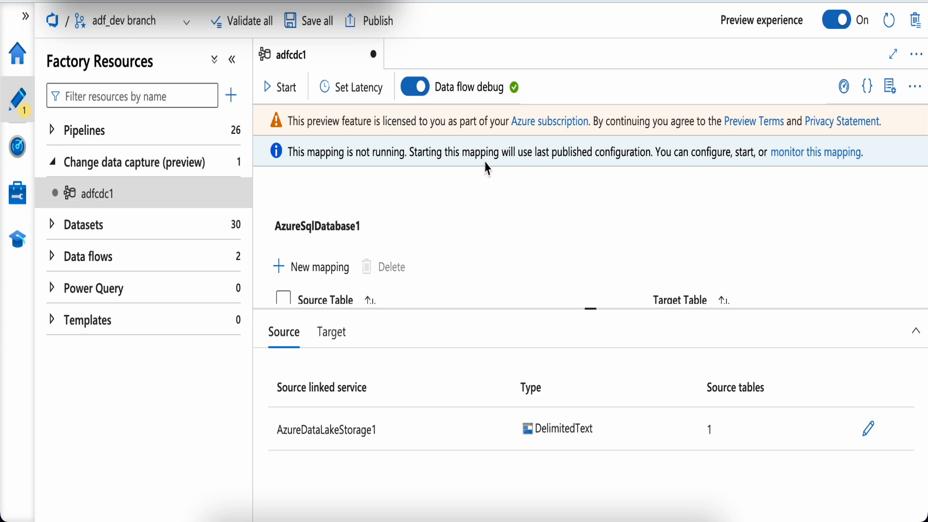